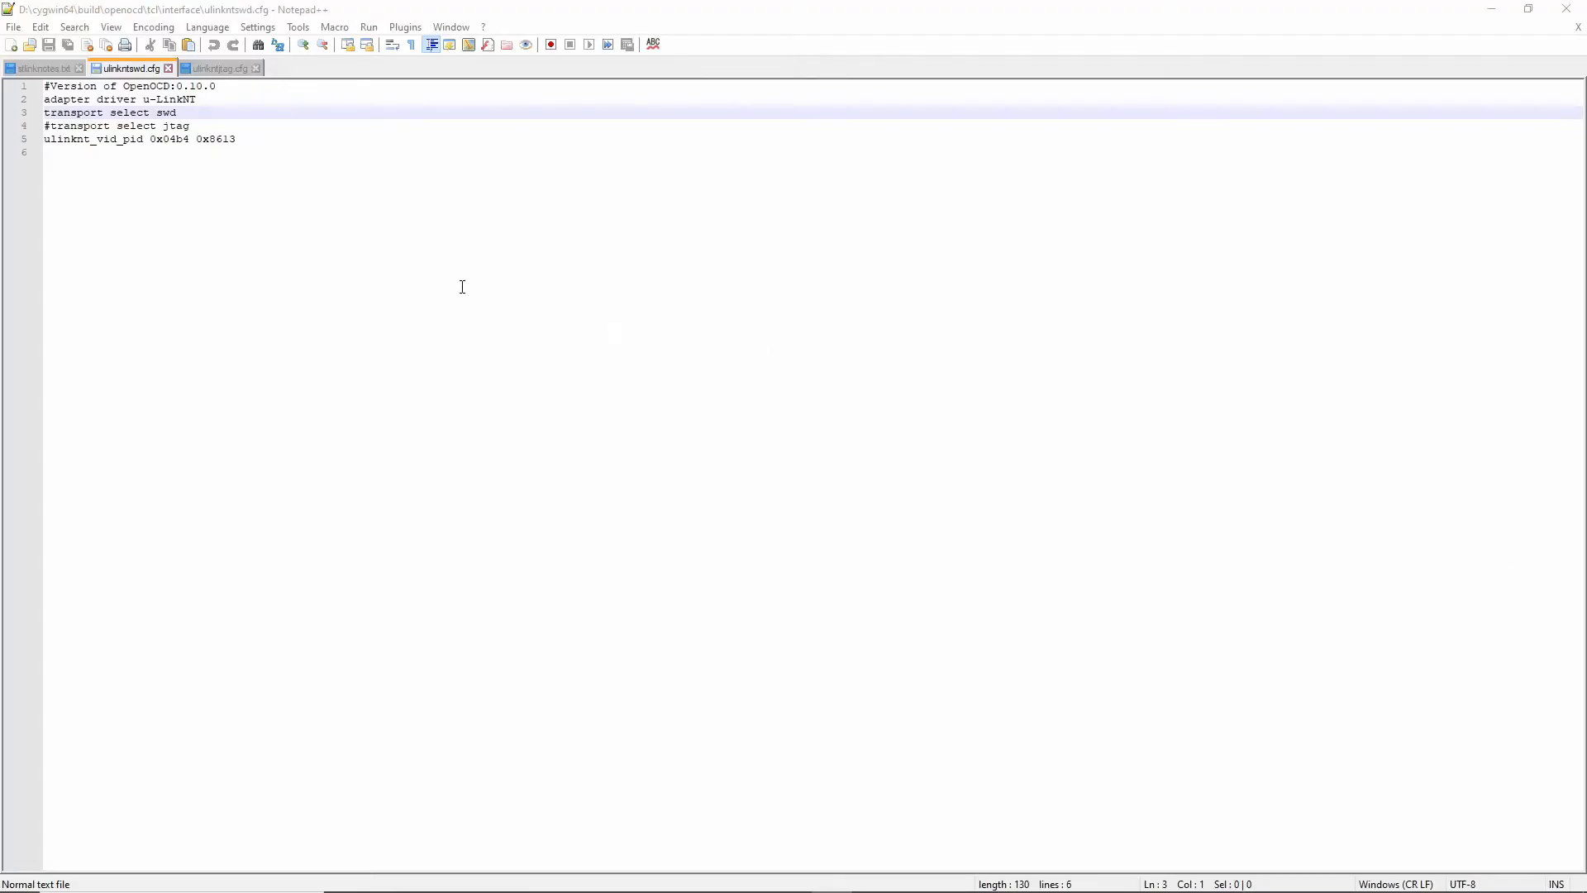
Step: Show ulinkntjtag.cfg in Notepad++, then bring the Cygwin terminal with the JTAG openocd command forward
{"action": "left_click", "coordinate": [213, 67]}
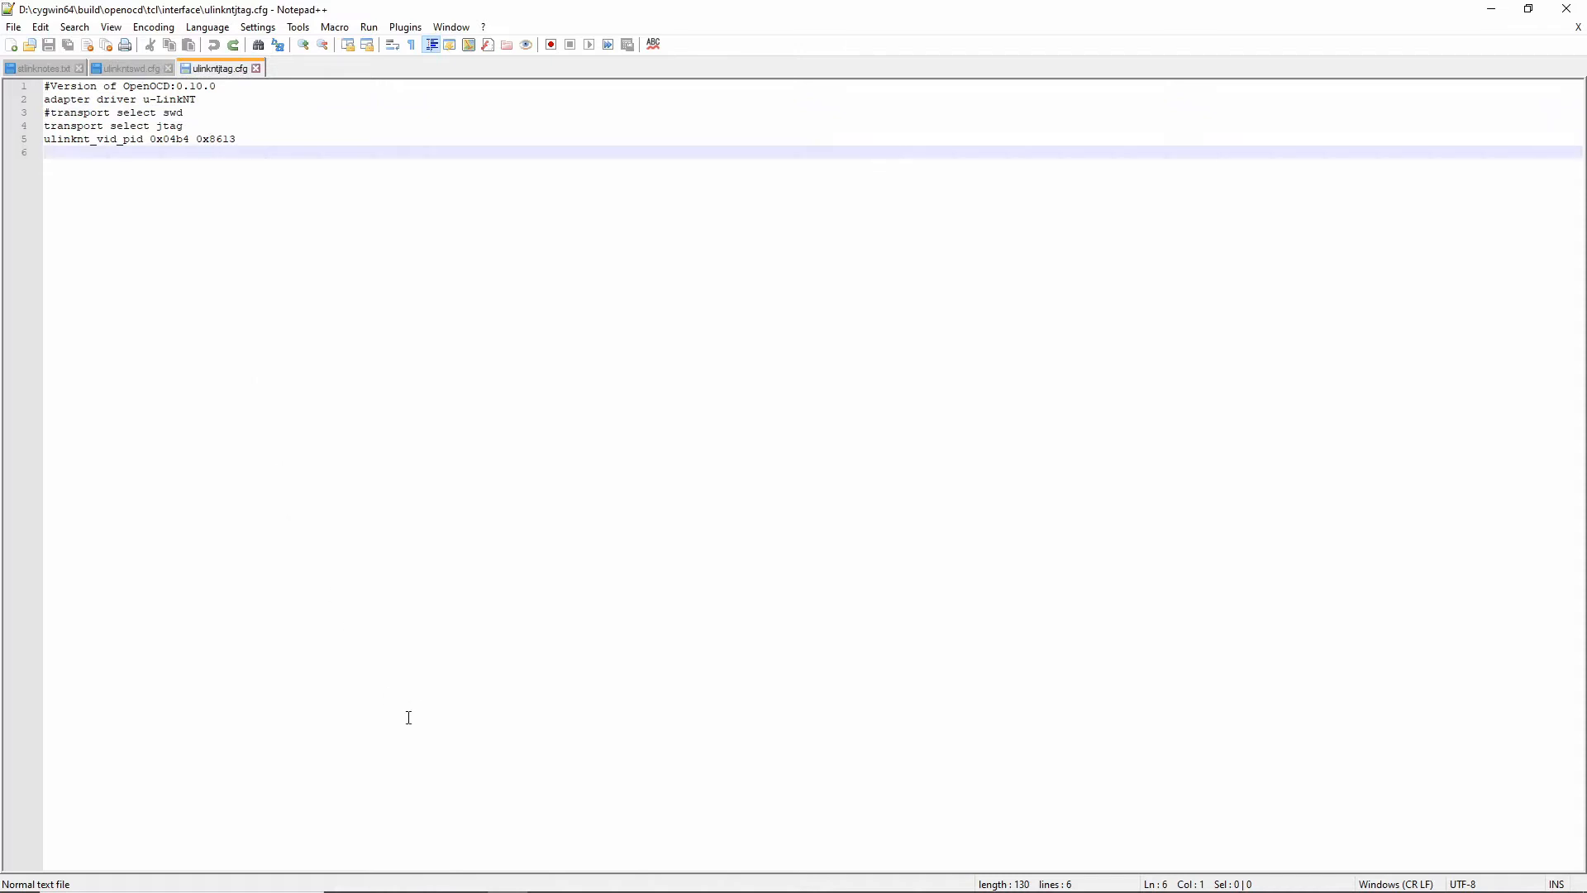
{"action": "left_click", "coordinate": [18, 876]}
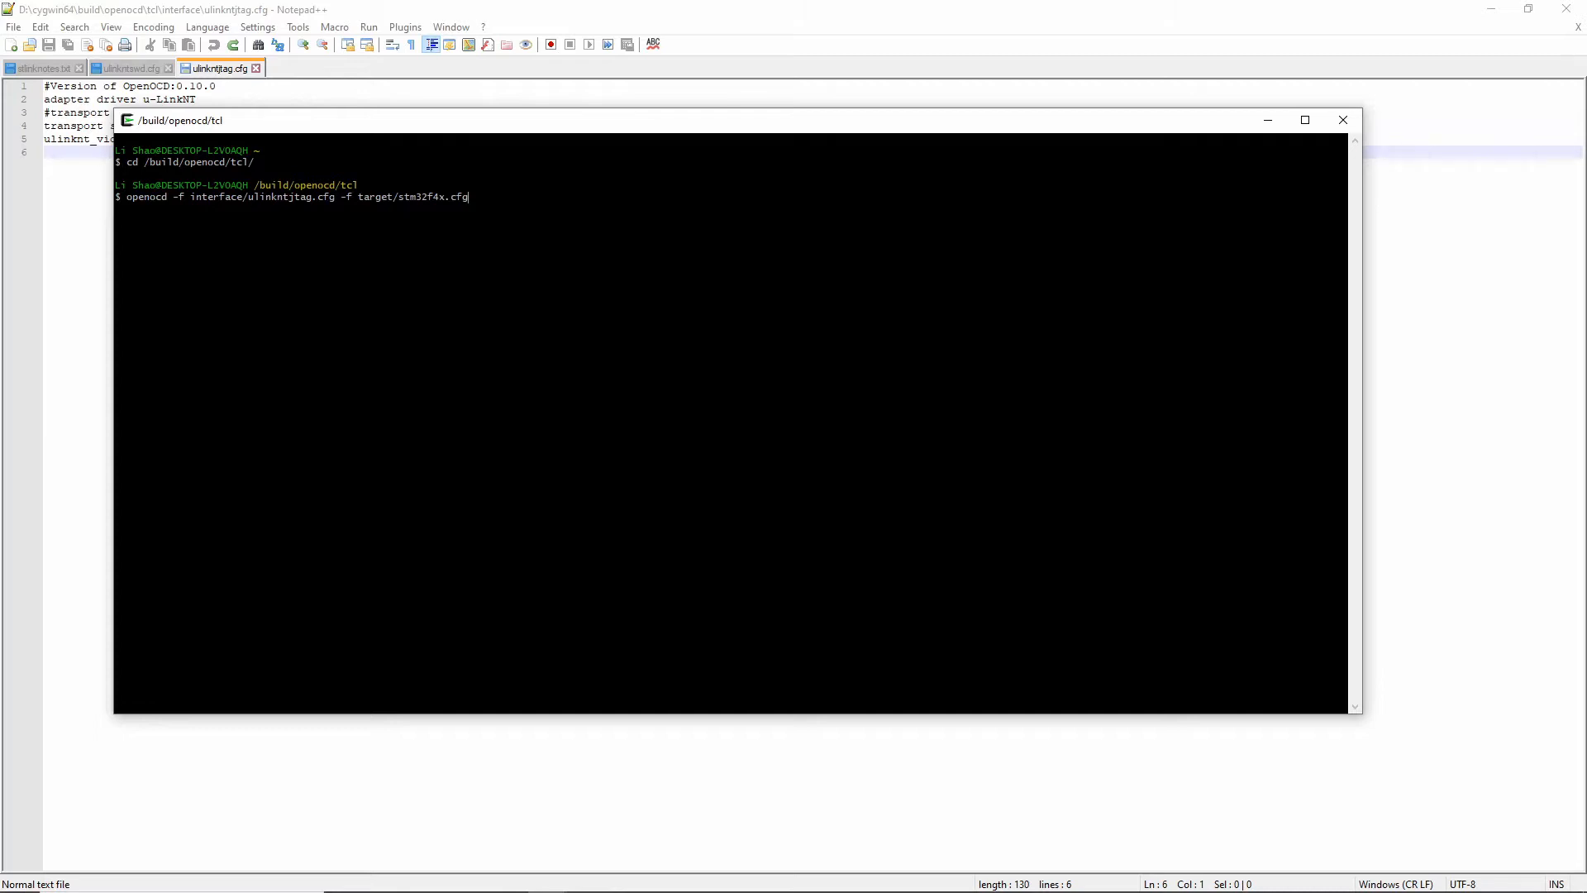
{"action": "mouse_move", "coordinate": [458, 134]}
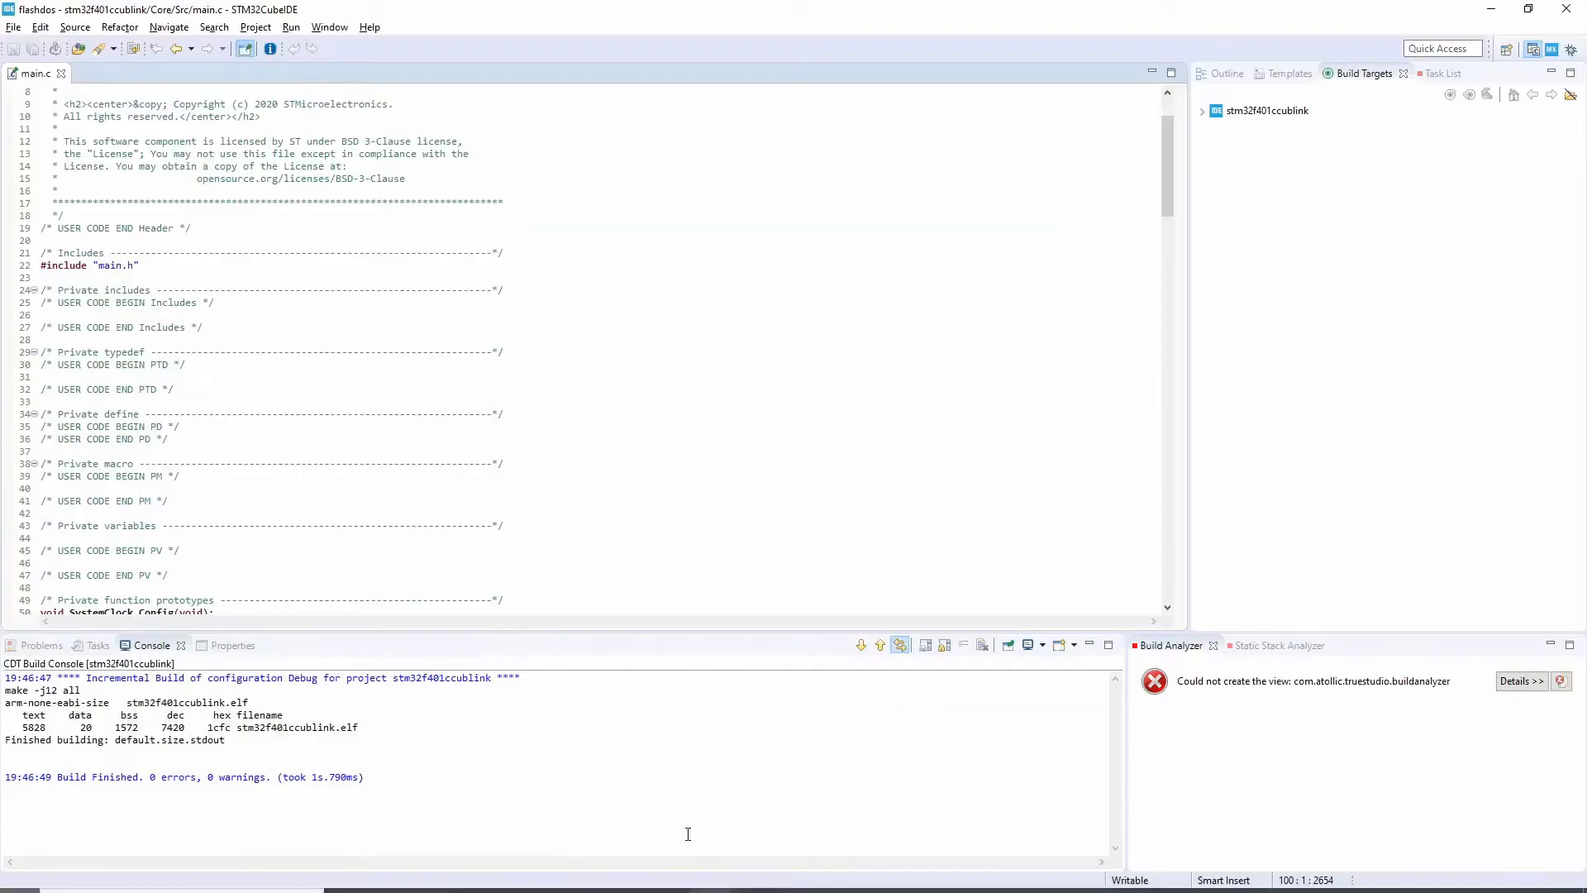
Step: From Project Properties > Run/Debug Settings, edit the stm32f401ccublink Debug launch configuration
{"action": "left_click", "coordinate": [254, 26]}
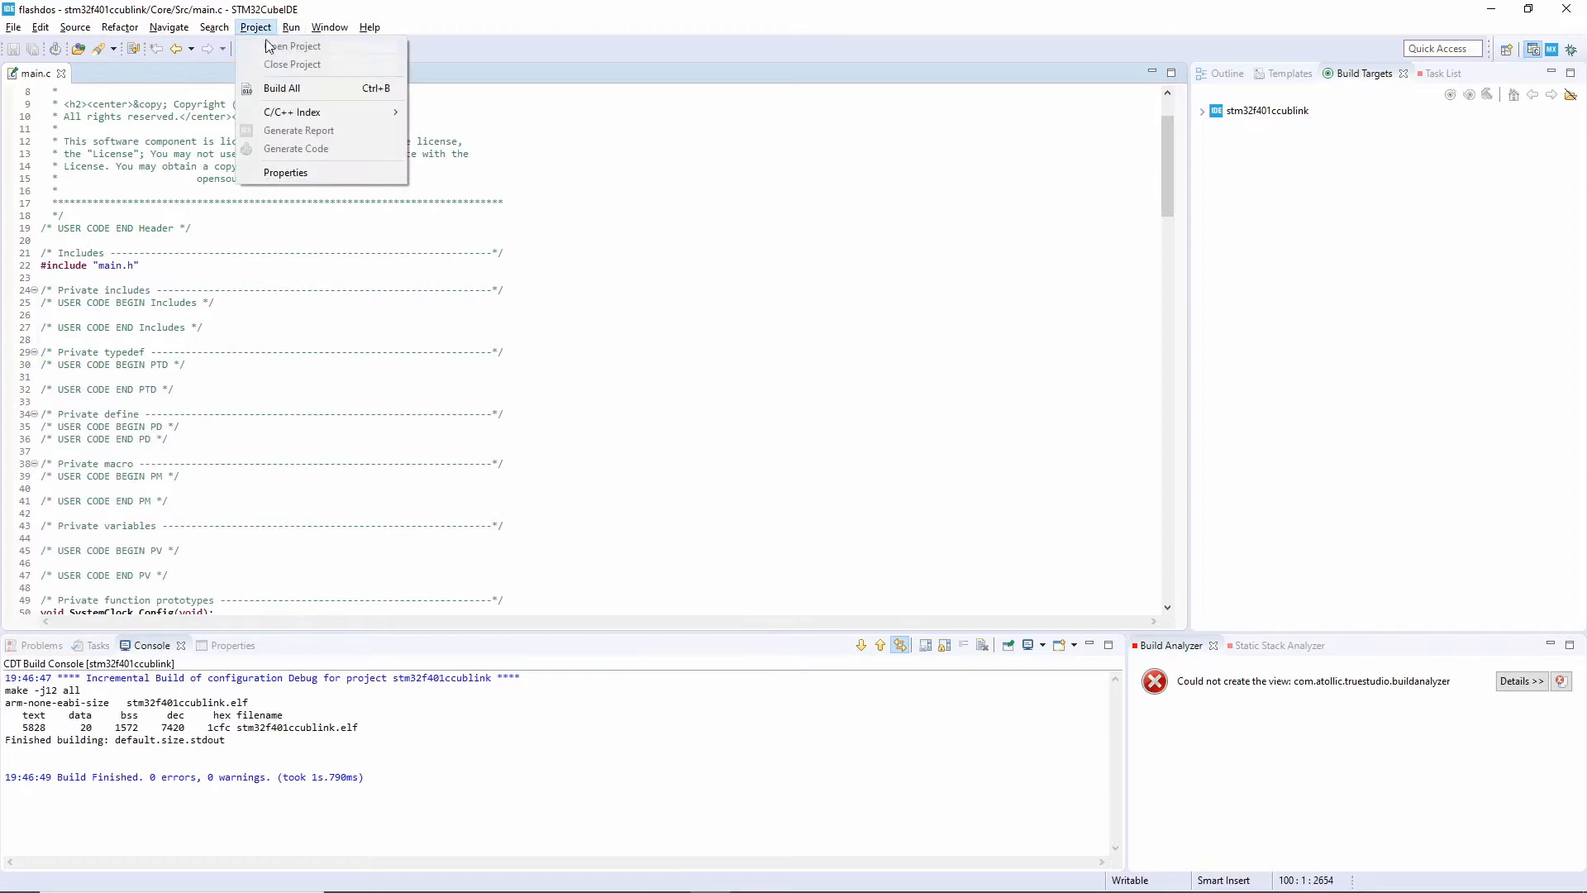
{"action": "left_click", "coordinate": [286, 172]}
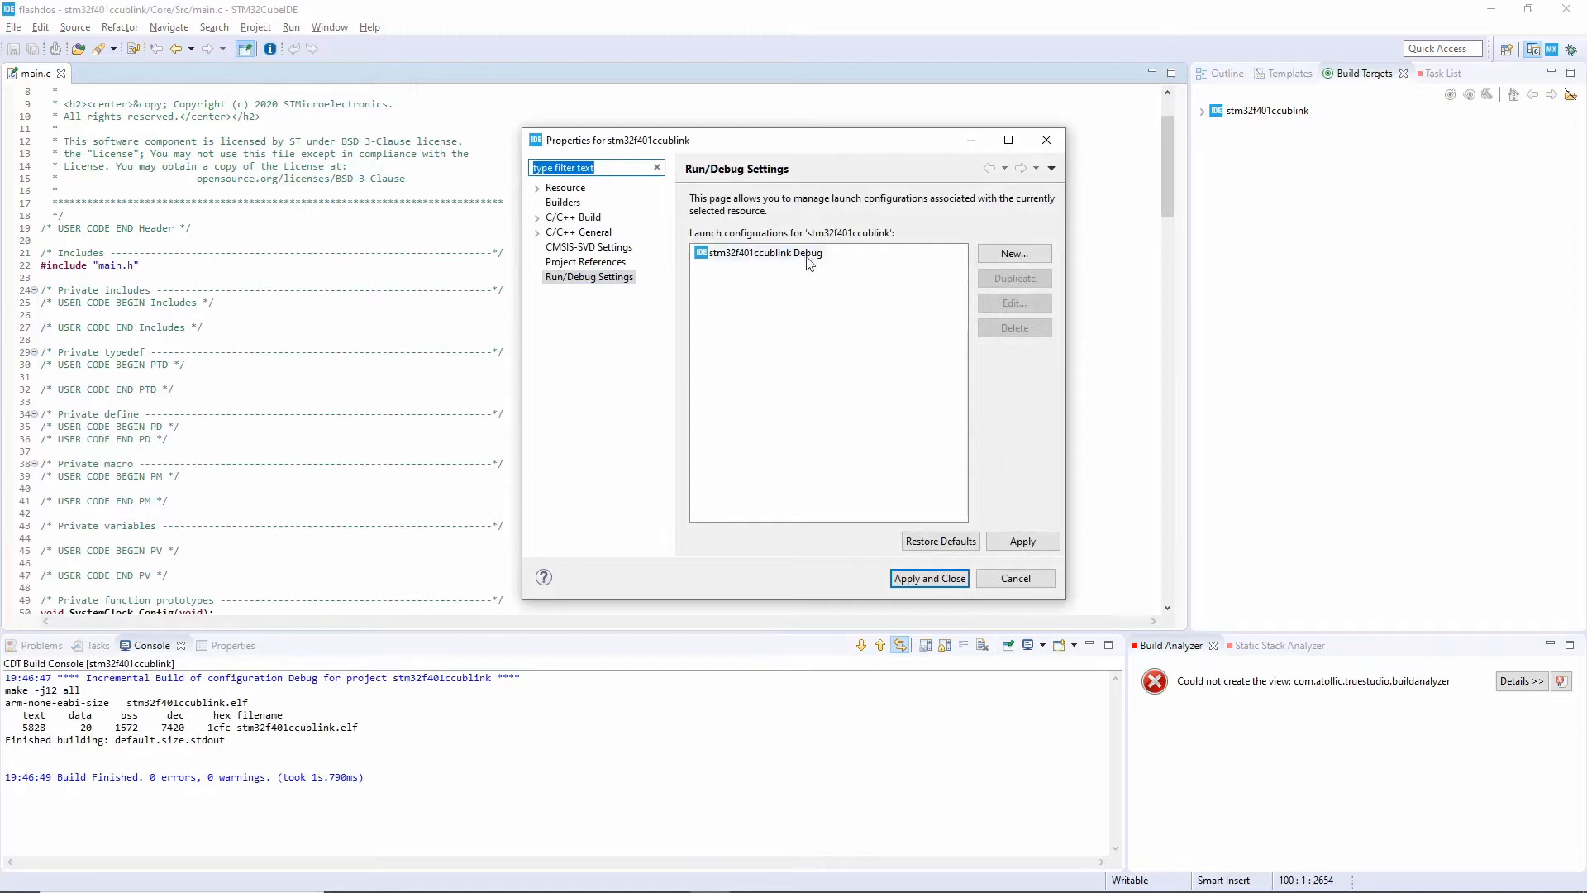
{"action": "left_click", "coordinate": [764, 251]}
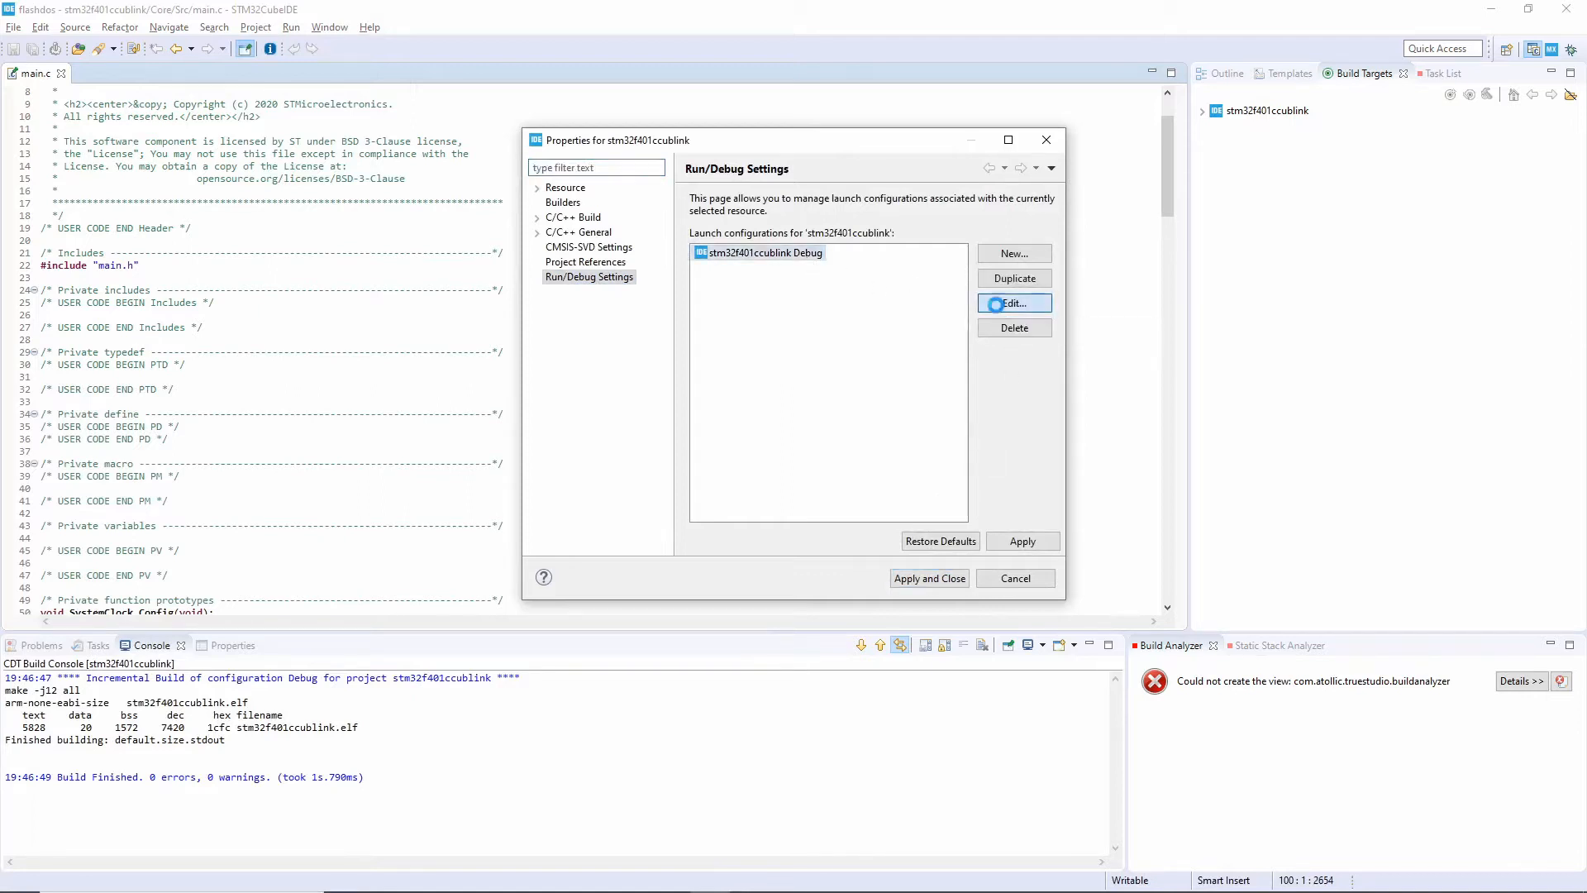
{"action": "left_click", "coordinate": [1013, 304]}
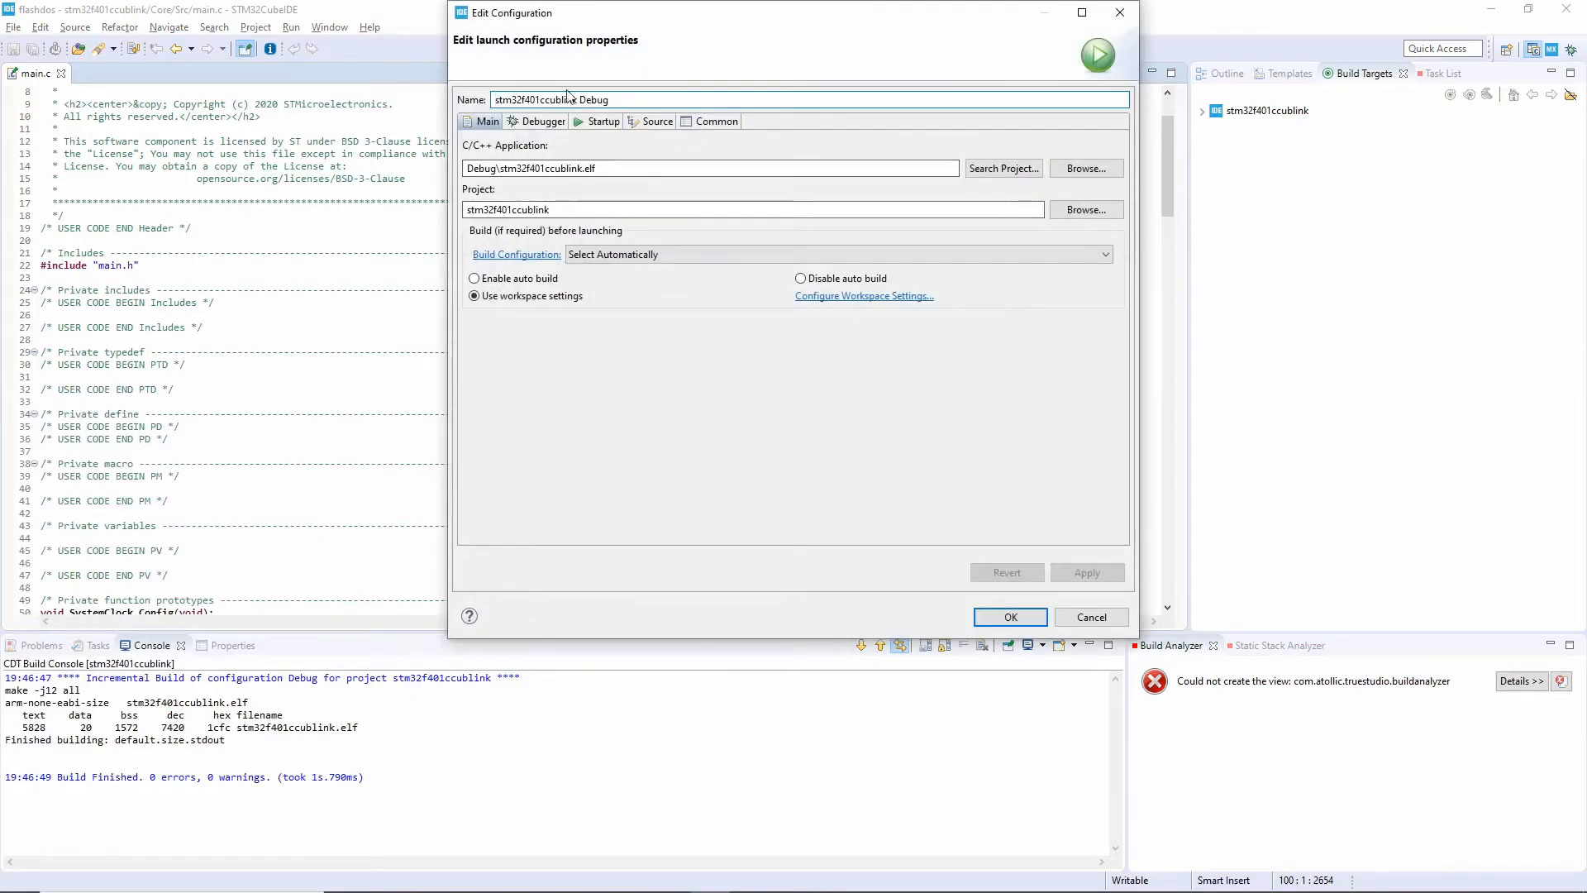
Step: On the Debugger settings, connect to remote GDB server localhost:3333 with the ST-LINK (OpenOCD) probe and apply
{"action": "left_click", "coordinate": [544, 121]}
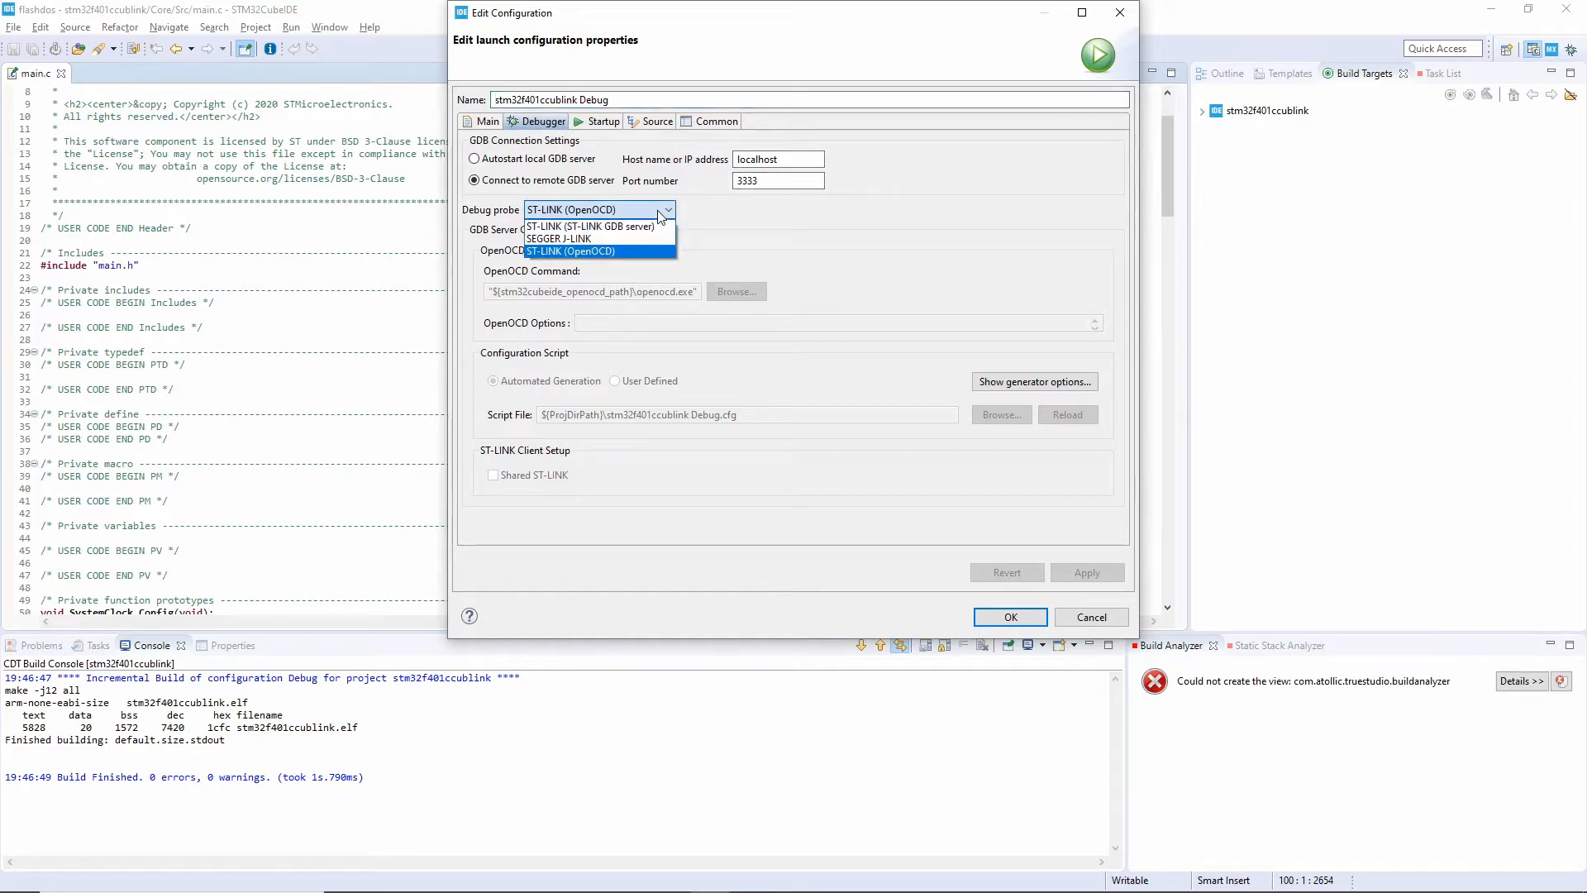
{"action": "left_click", "coordinate": [570, 251]}
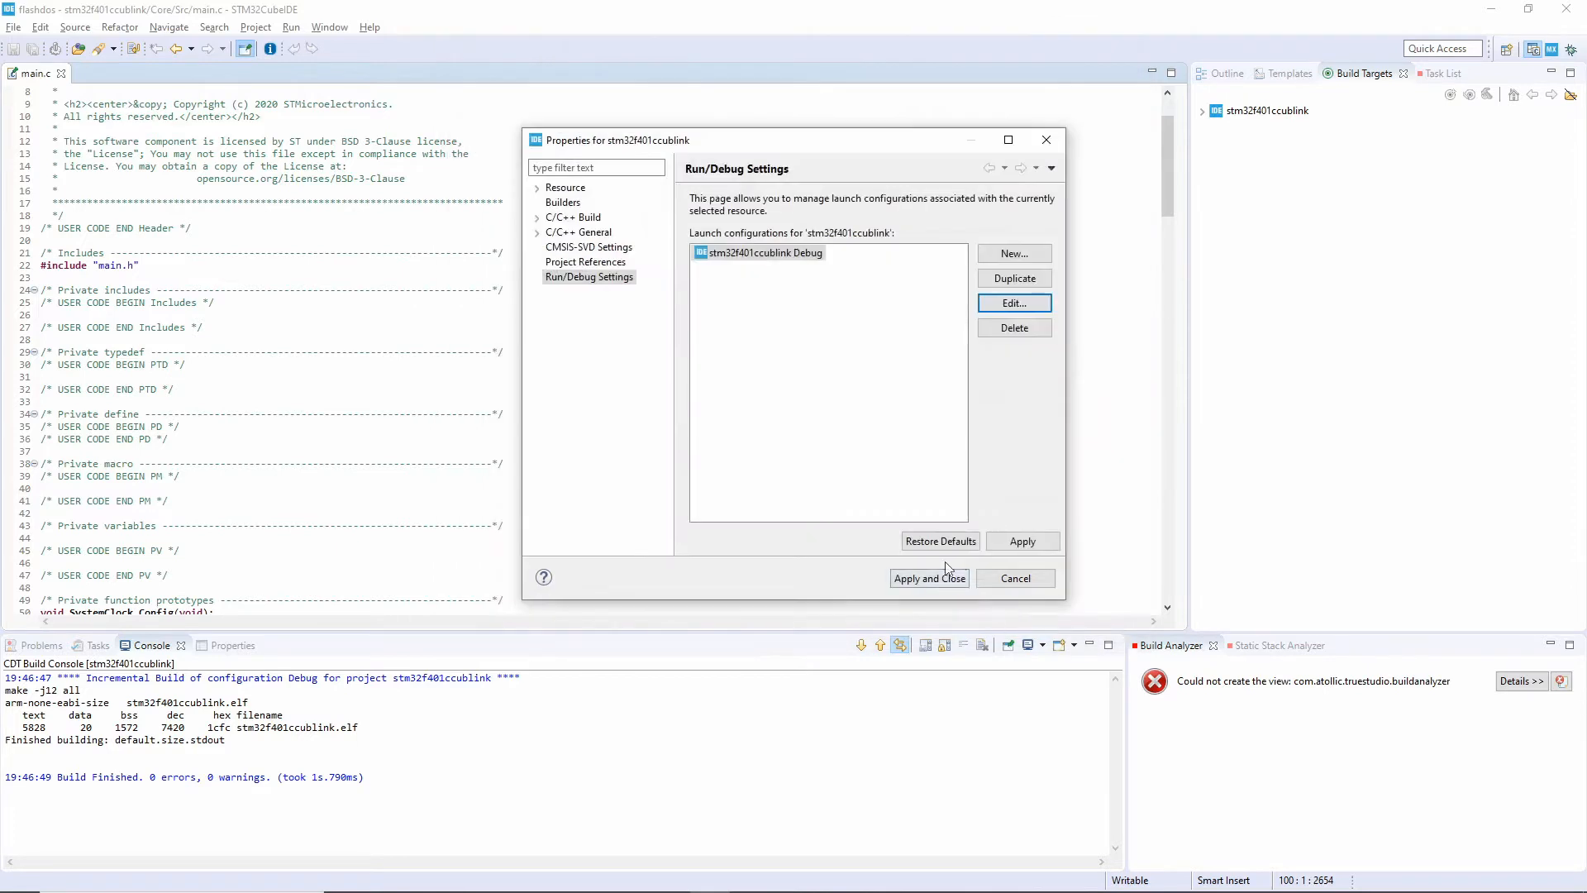
{"action": "left_click", "coordinate": [927, 579]}
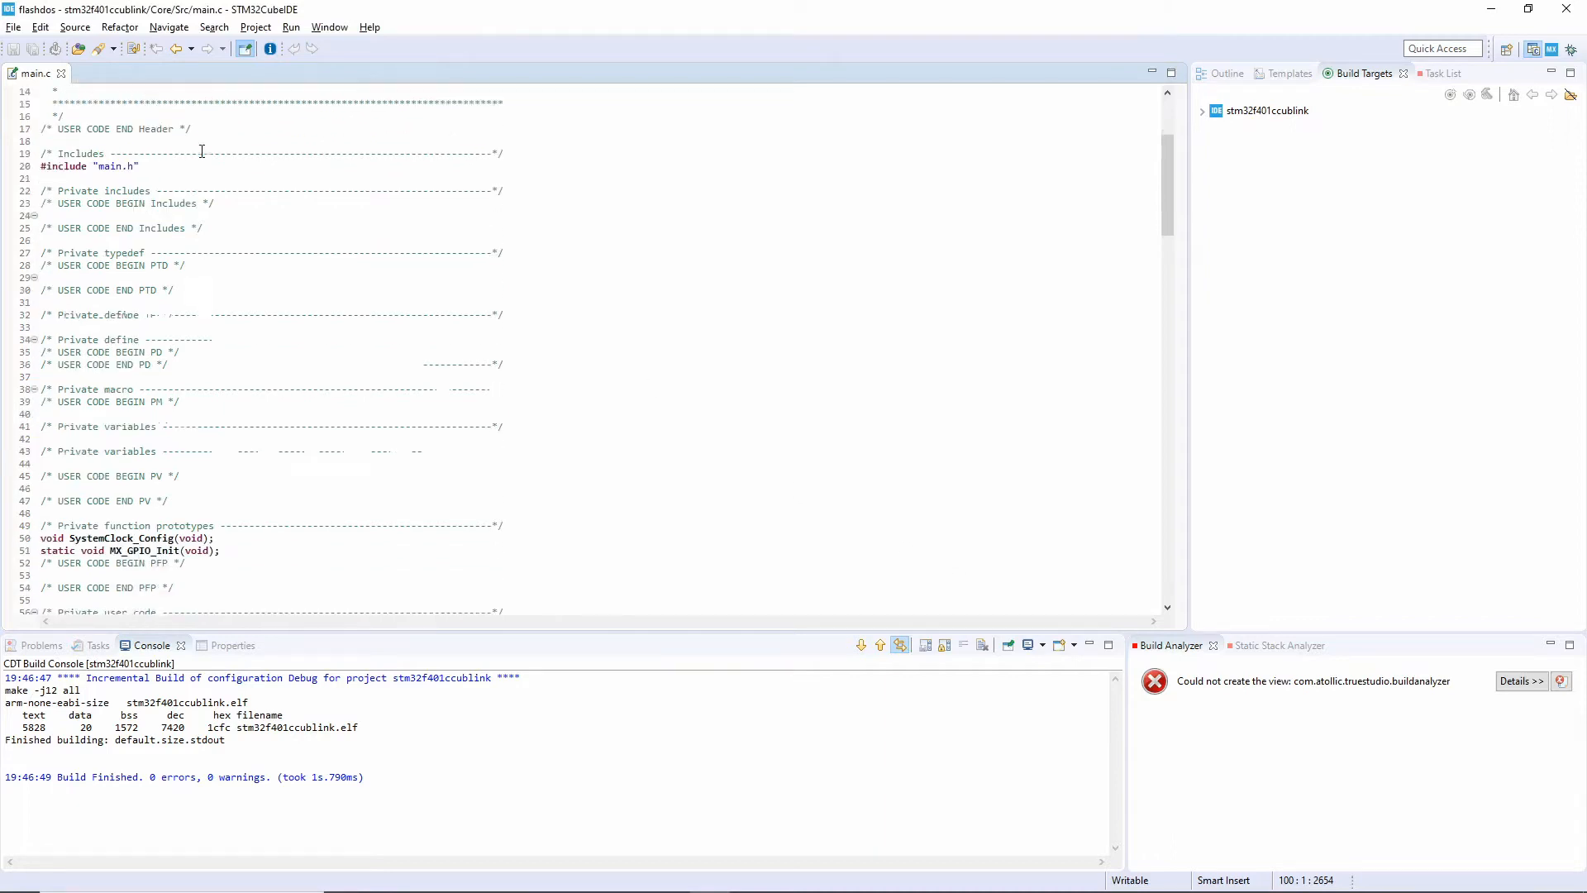
Step: Launch the debug session and accept the switch to the Debug perspective, halting at HAL_Init()
{"action": "scroll", "scroll_direction": "down", "scroll_amount": 3}
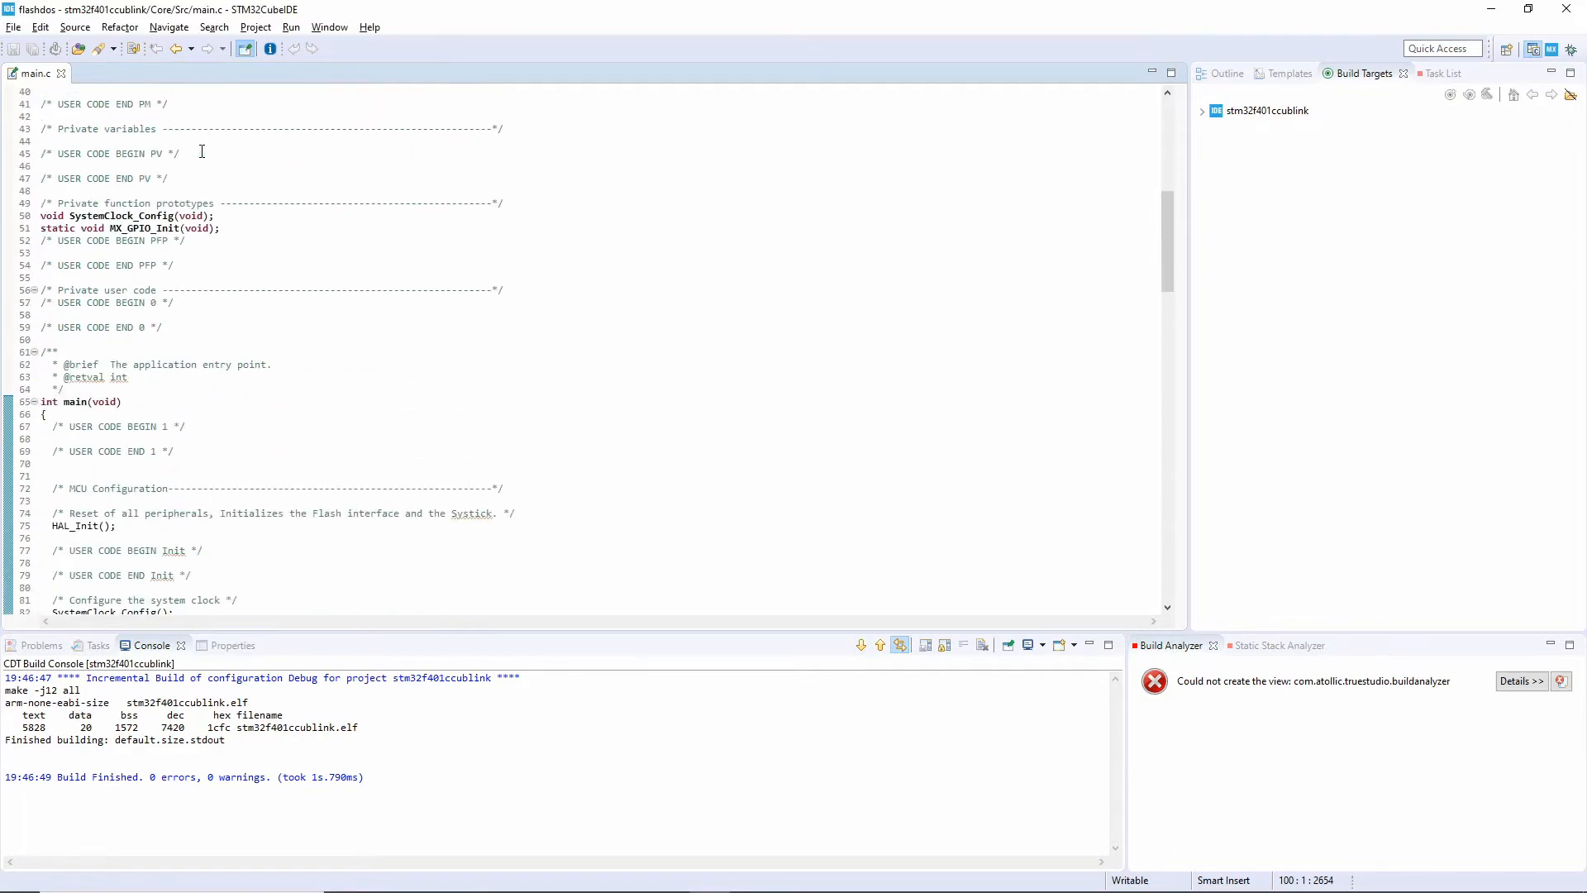
{"action": "scroll", "scroll_direction": "down", "scroll_amount": 3}
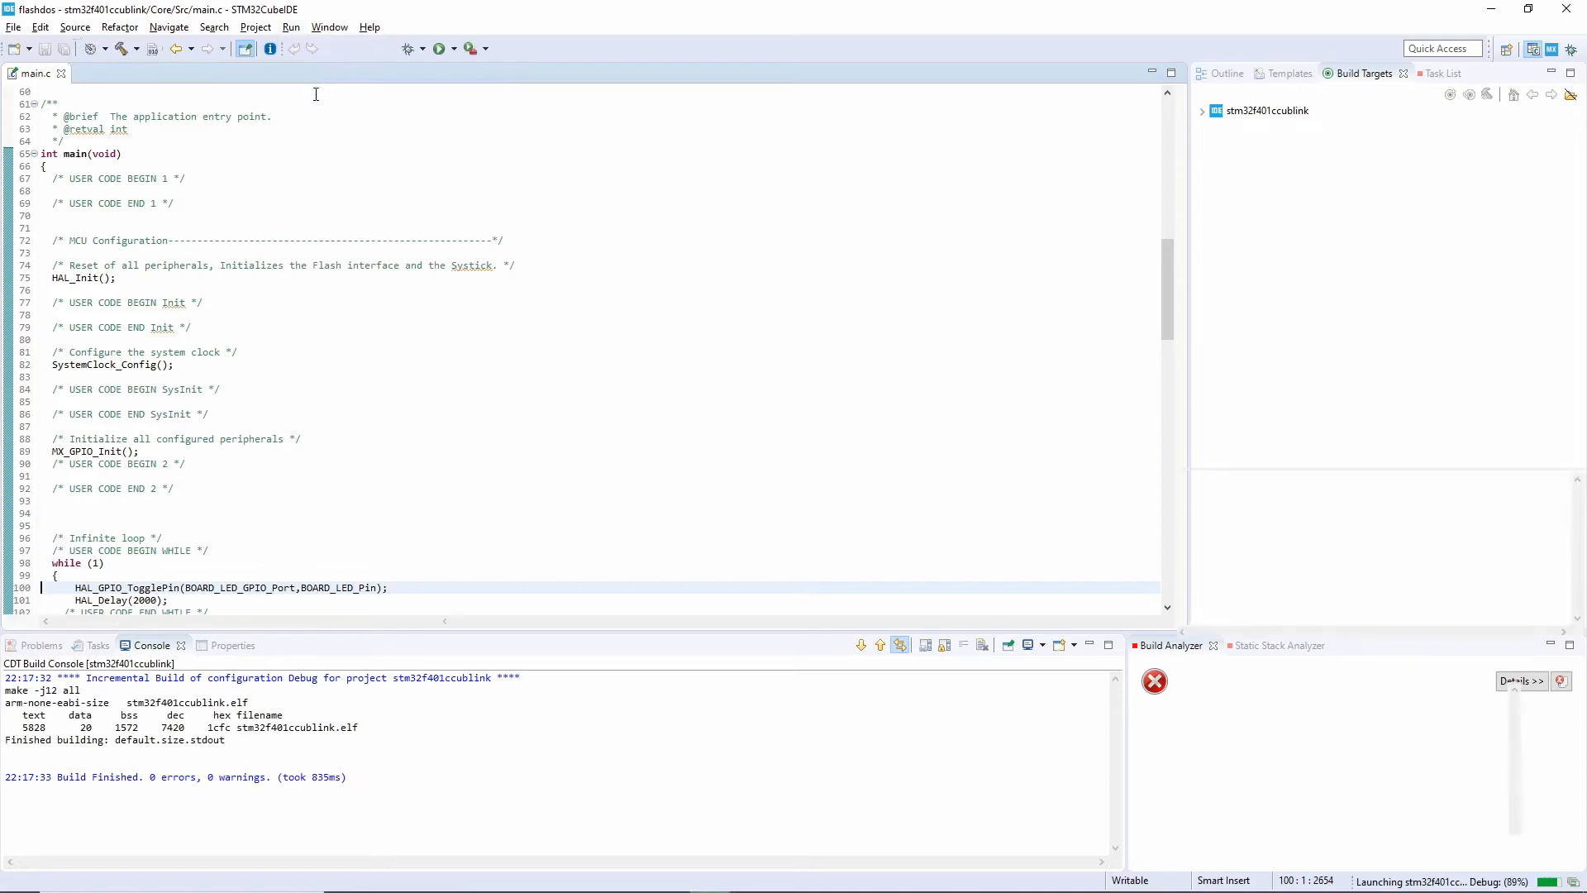
{"action": "left_click", "coordinate": [438, 48]}
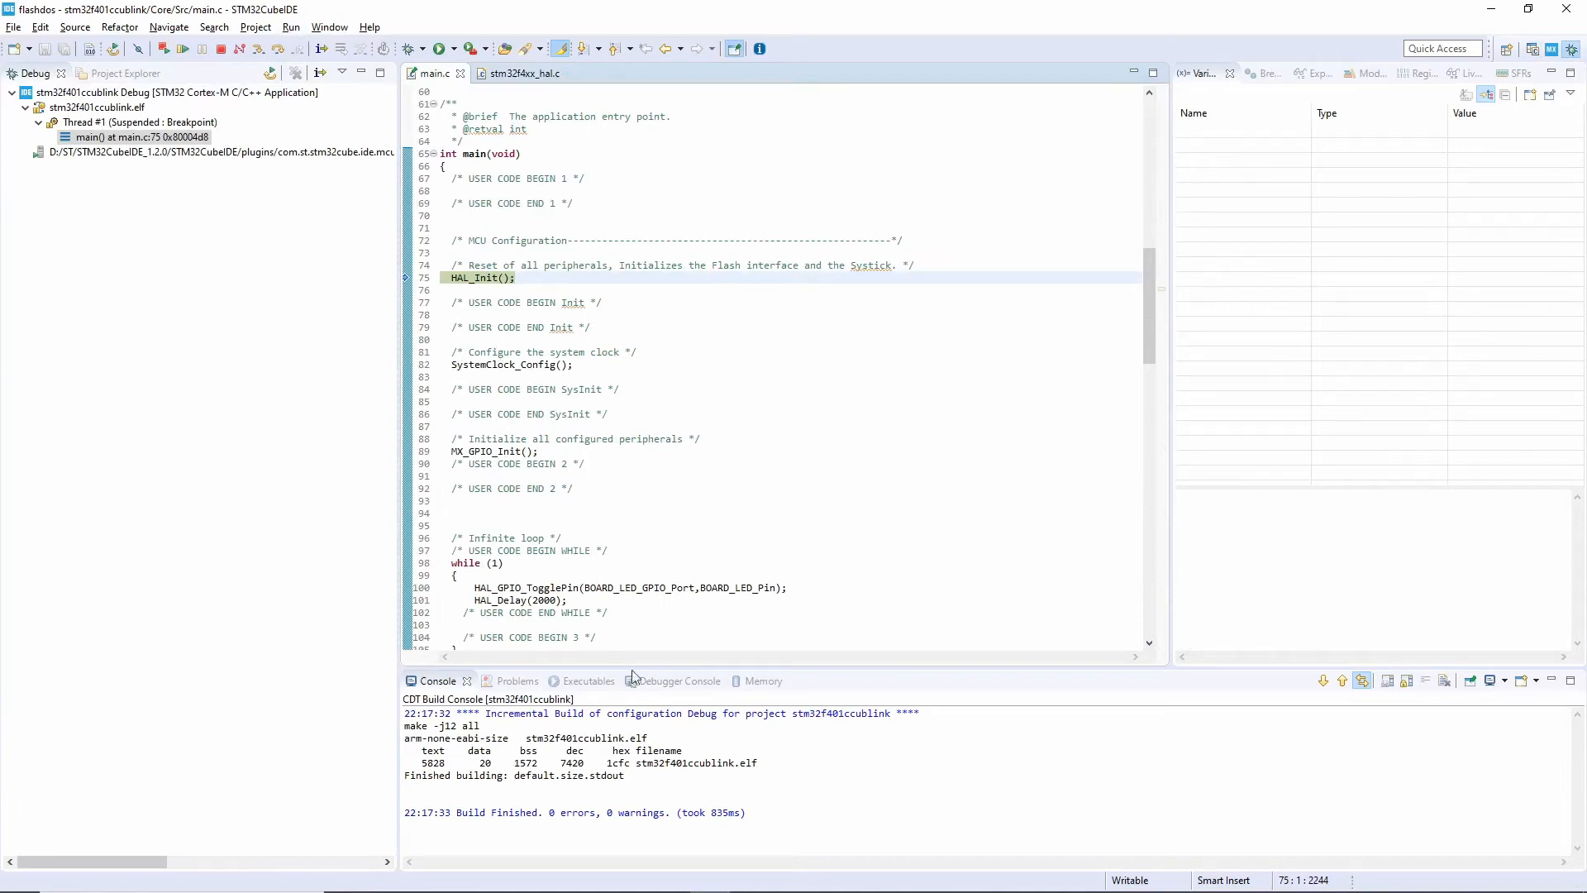
Step: Move the OpenOCD terminal to the right and restore the IDE beside it before stepping to line 100
{"action": "left_click", "coordinate": [18, 876]}
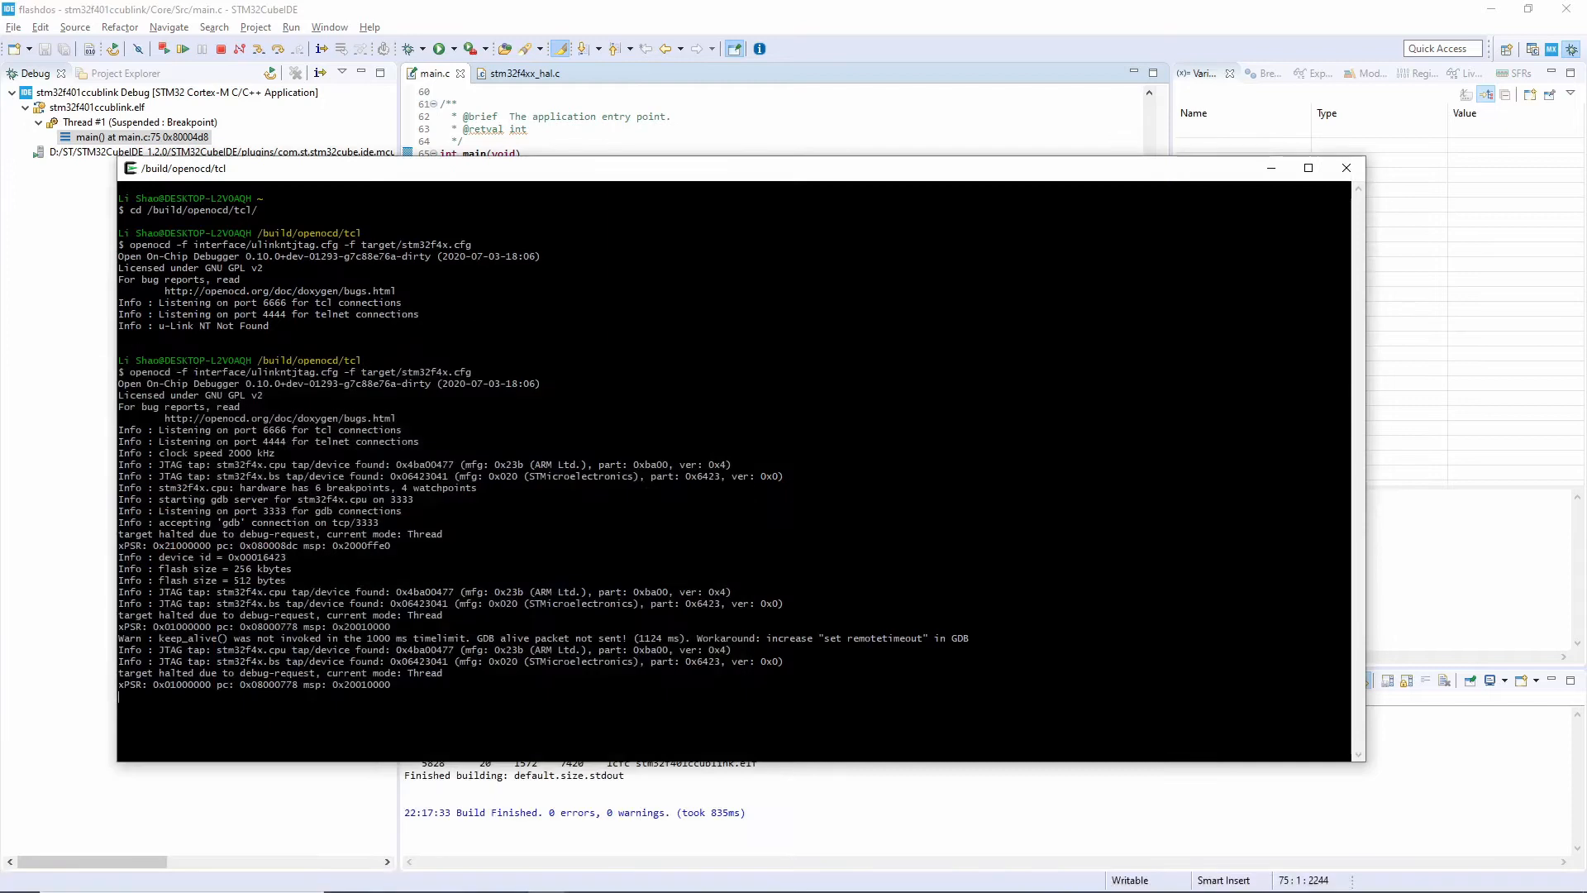
{"action": "mouse_move", "coordinate": [1367, 334]}
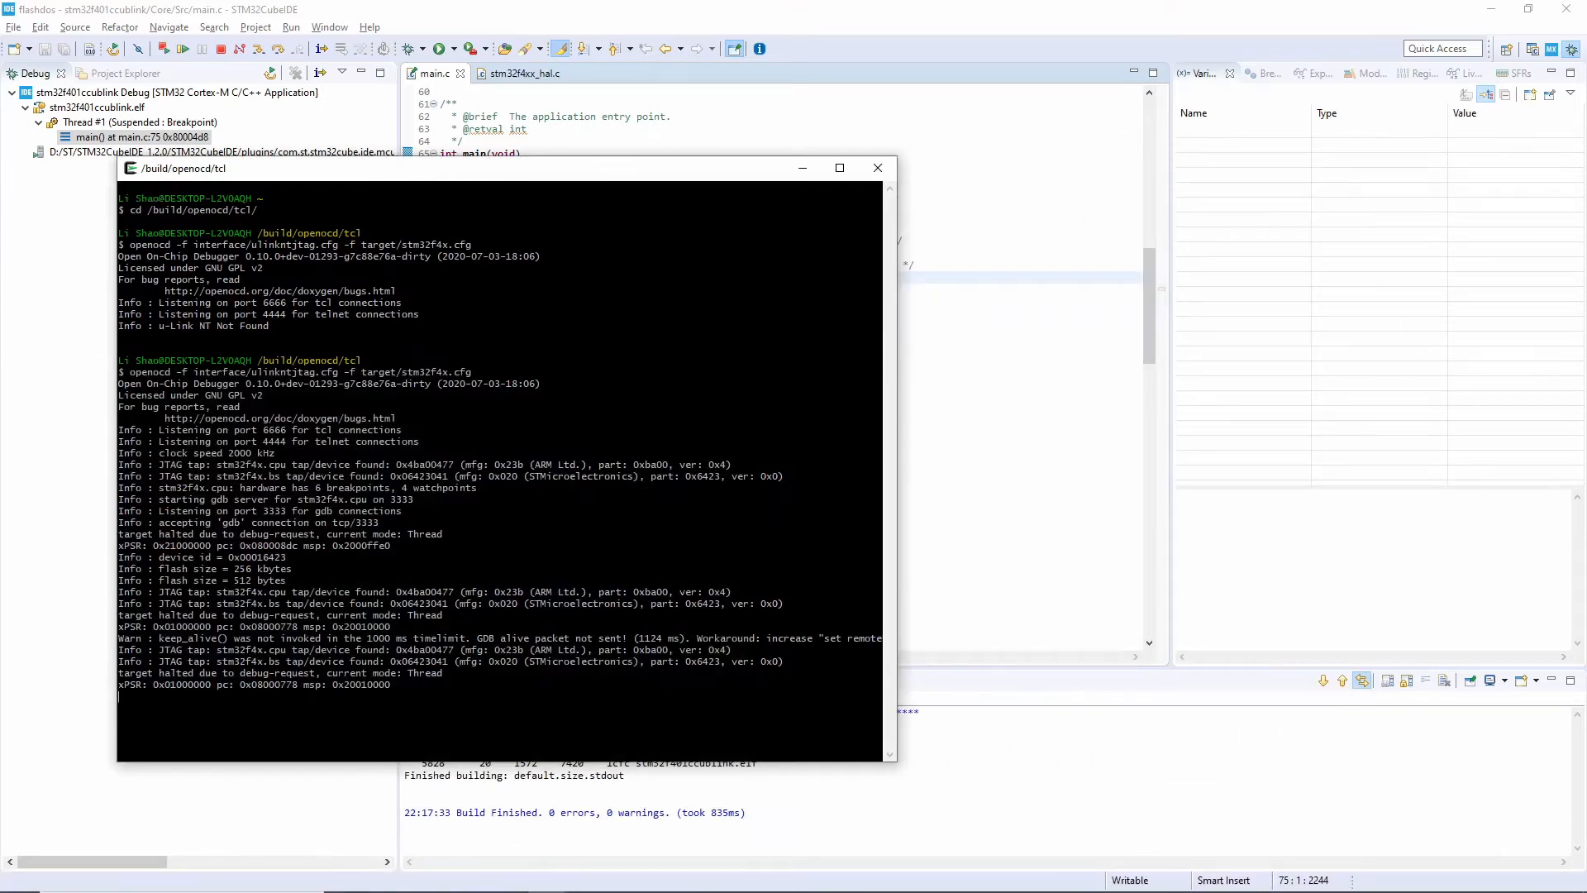
{"action": "left_click_drag", "start_coordinate": [182, 169], "coordinate": [635, 202]}
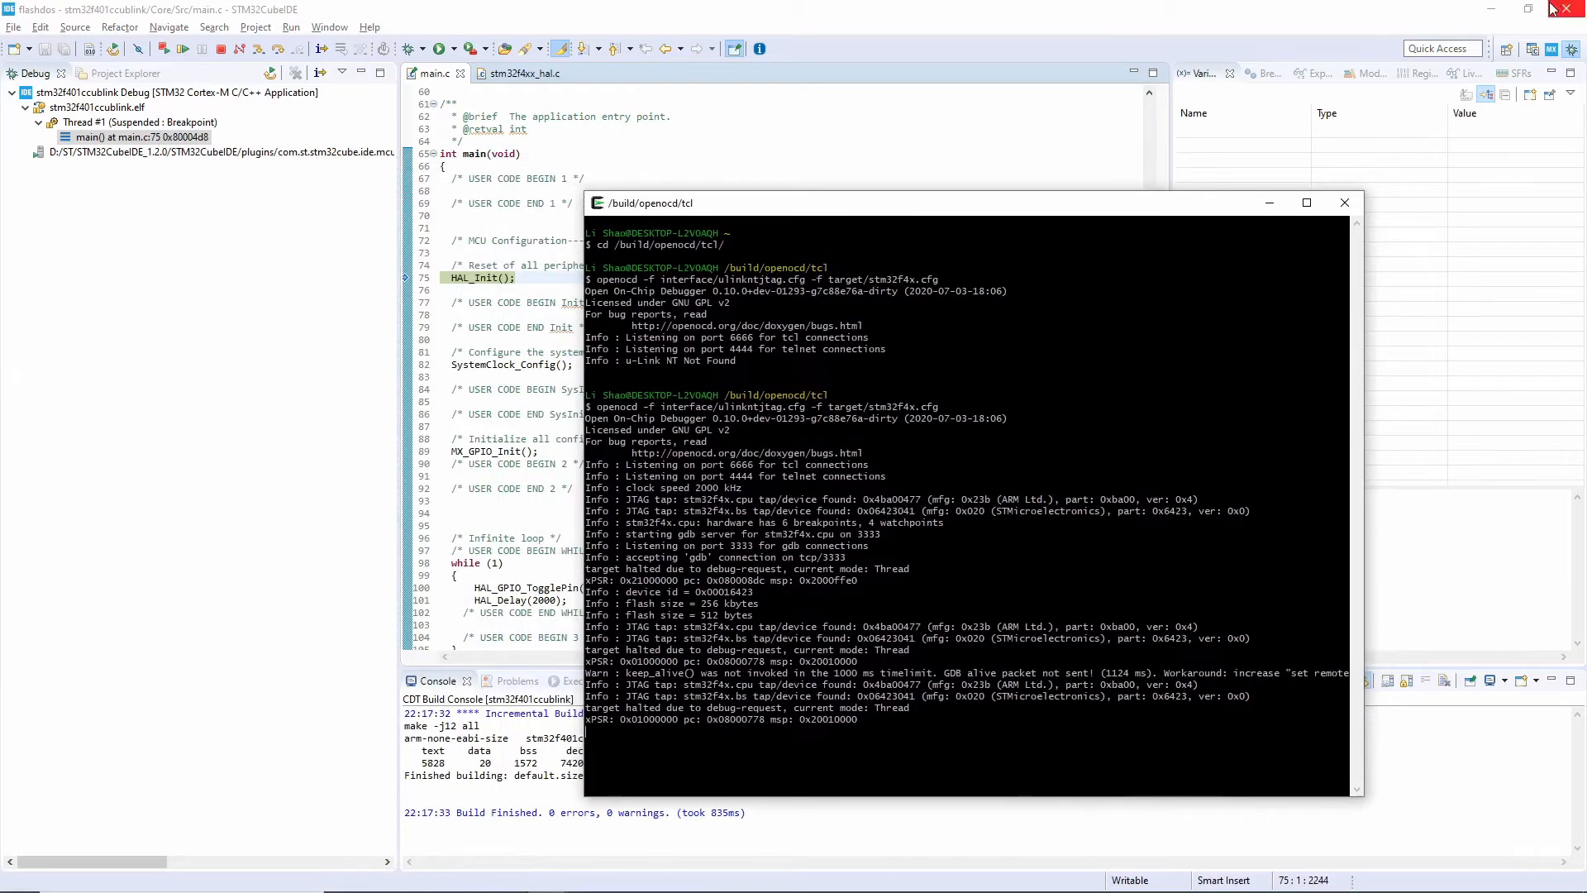
{"action": "left_click", "coordinate": [1529, 10]}
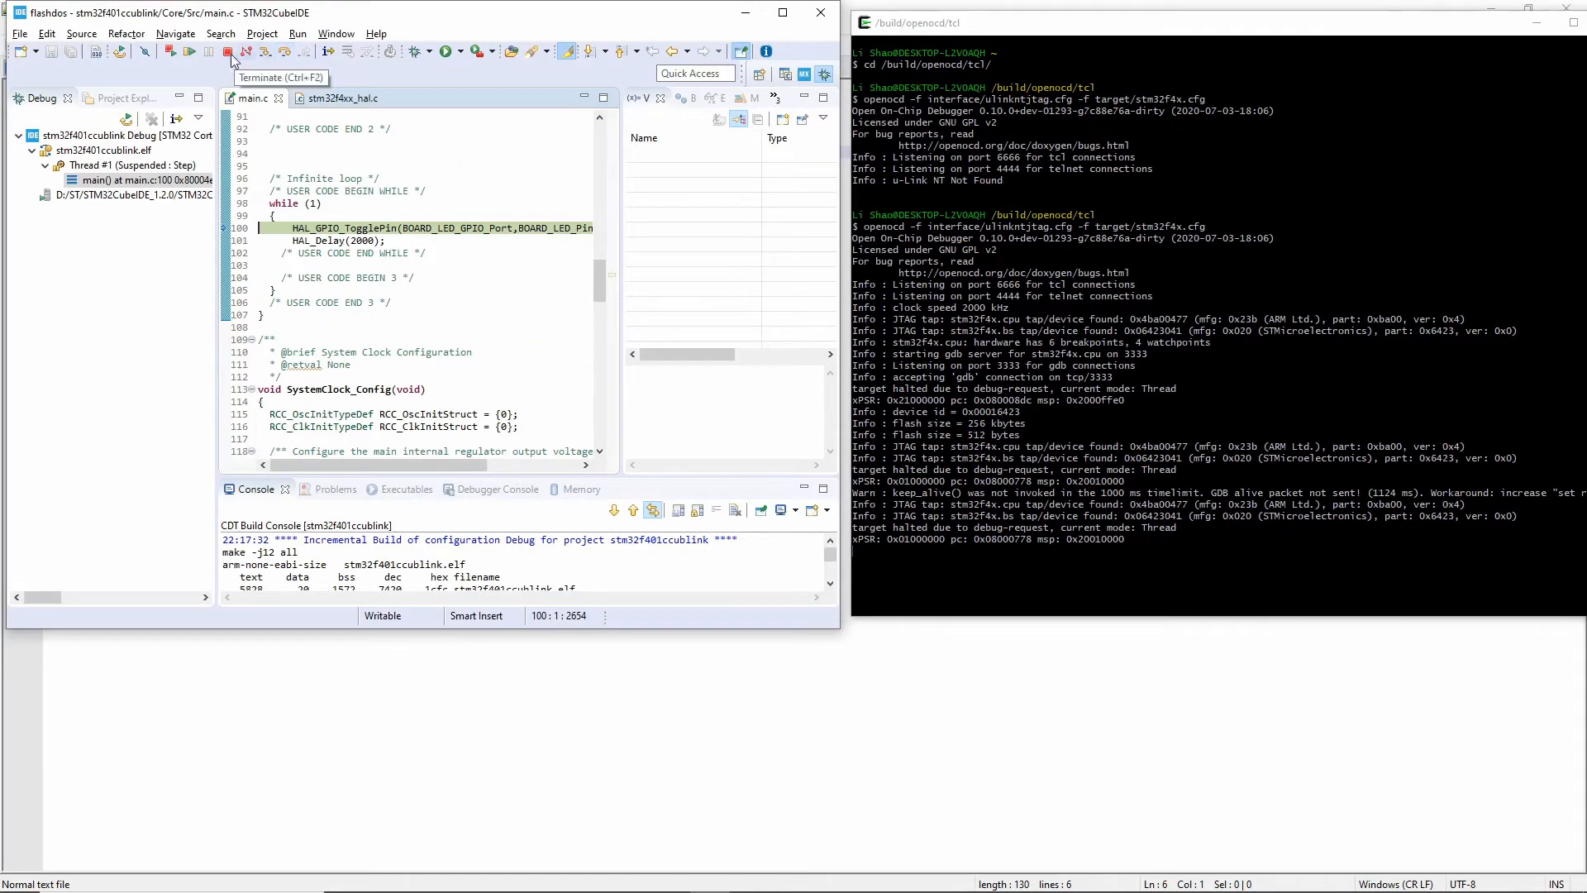
Step: Terminate the session, relaunch it via Run > Debug through OpenOCD, then terminate it again
{"action": "left_click", "coordinate": [227, 51]}
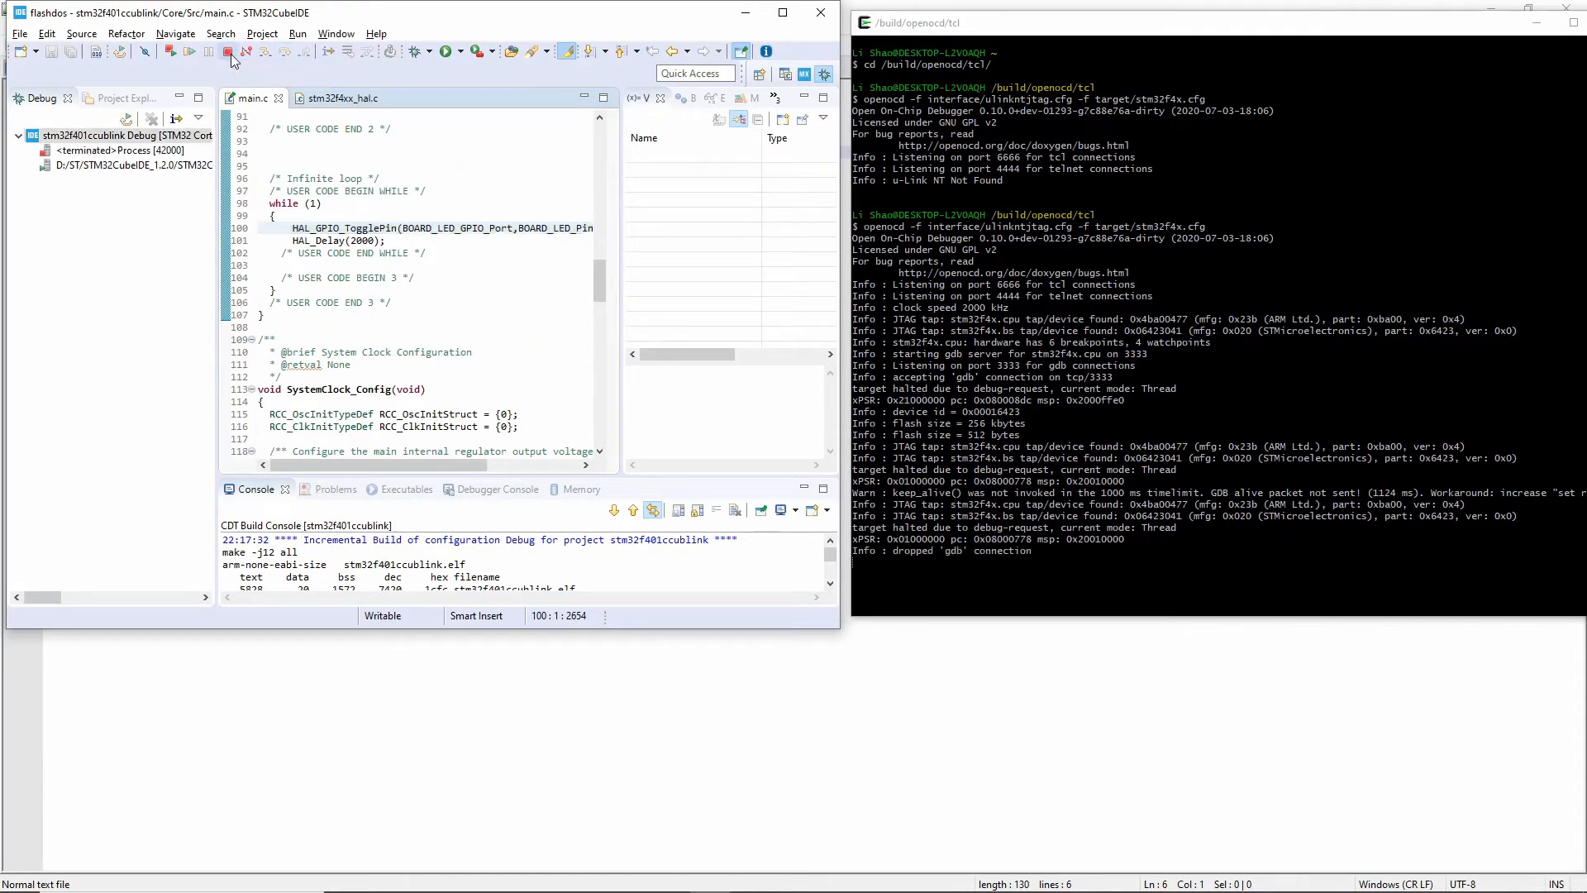
{"action": "left_click", "coordinate": [298, 33]}
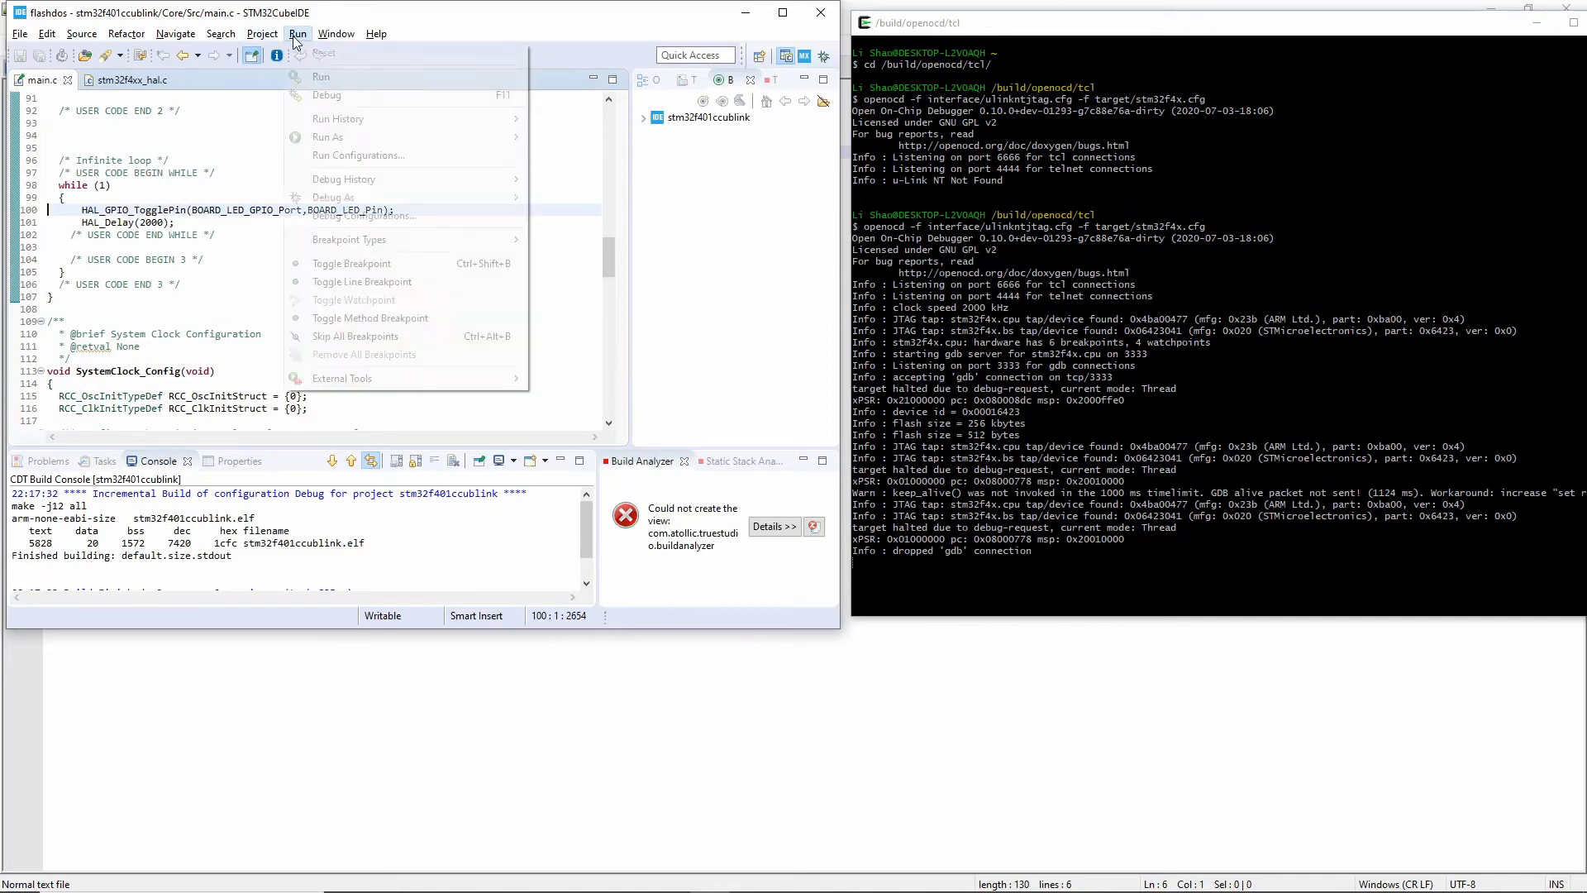
{"action": "left_click", "coordinate": [328, 95]}
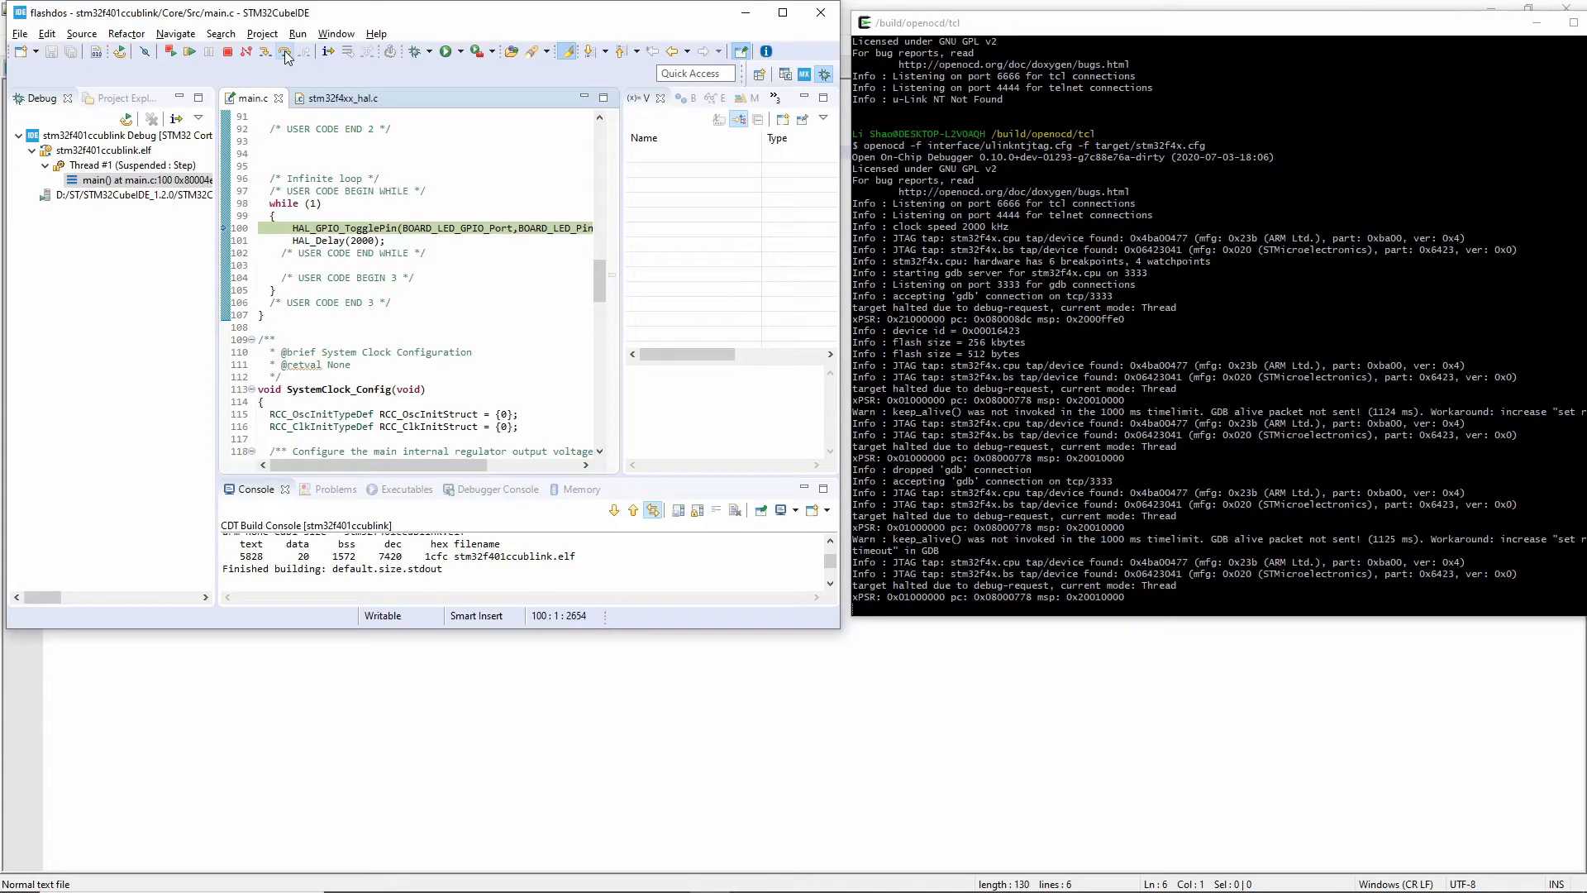
{"action": "mouse_move", "coordinate": [251, 63]}
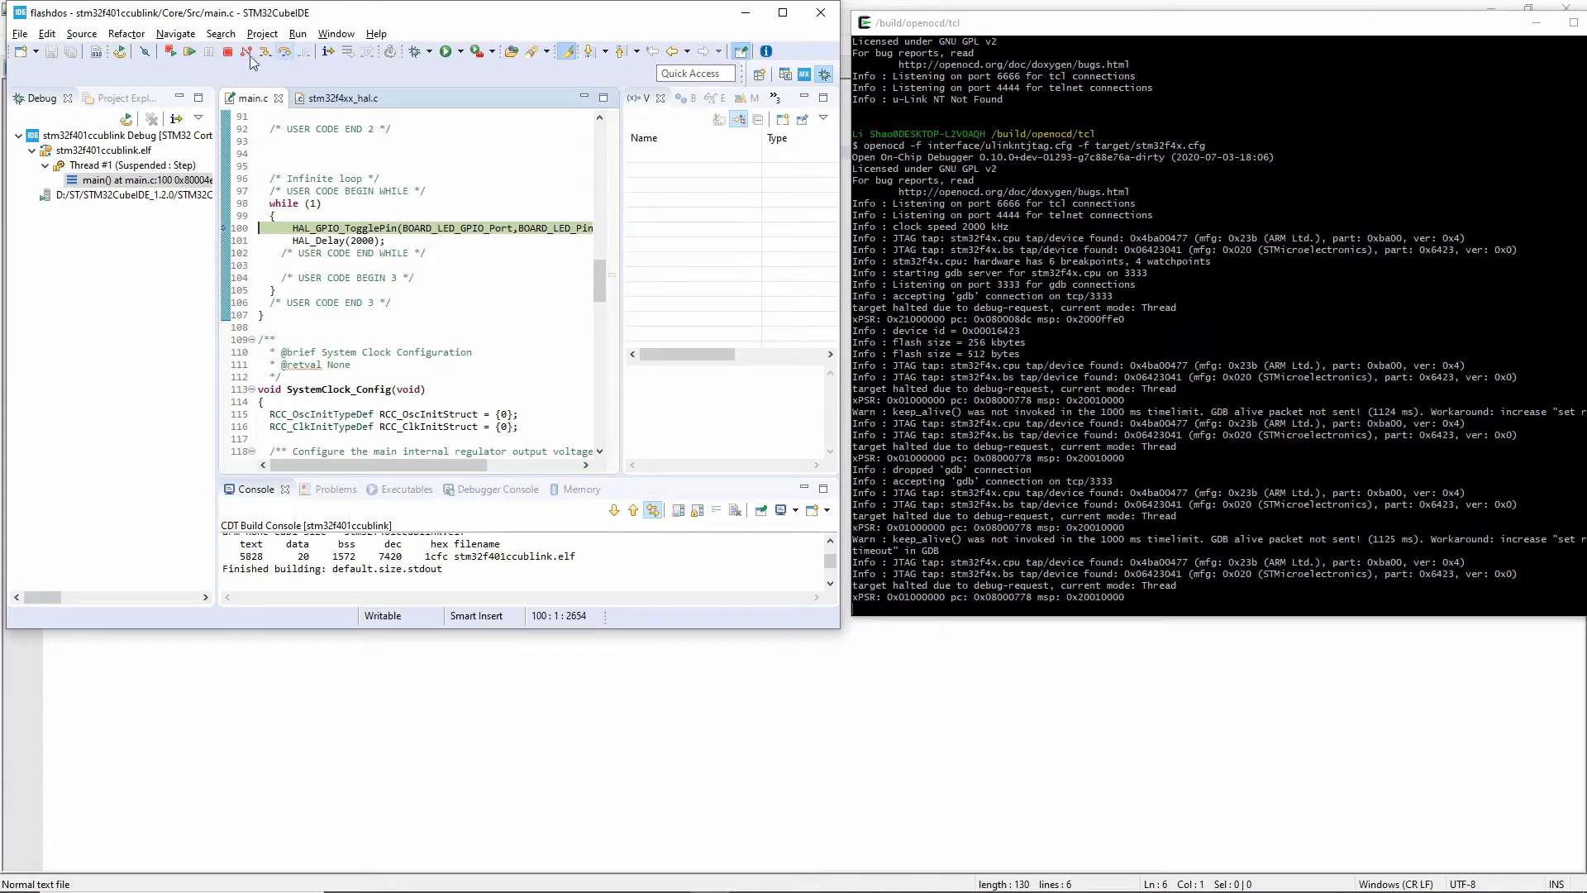
{"action": "left_click", "coordinate": [226, 51]}
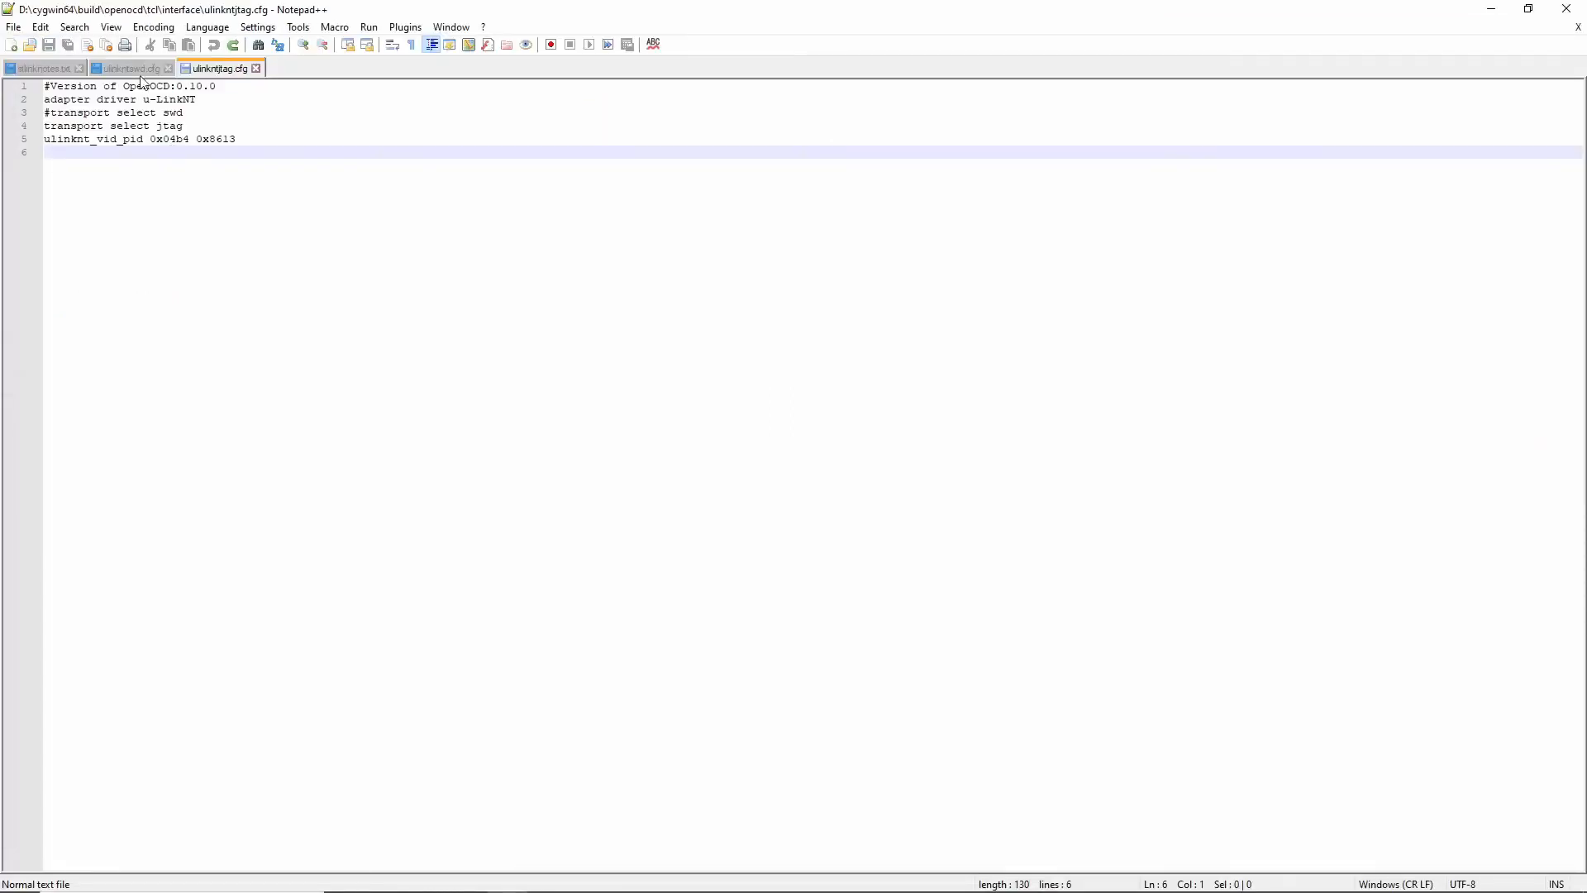
Step: Show ulinkntswd.cfg in Notepad++ and bring Cygwin forward to rerun openocd with interface/ulinkntswd.cfg
{"action": "left_click", "coordinate": [124, 68]}
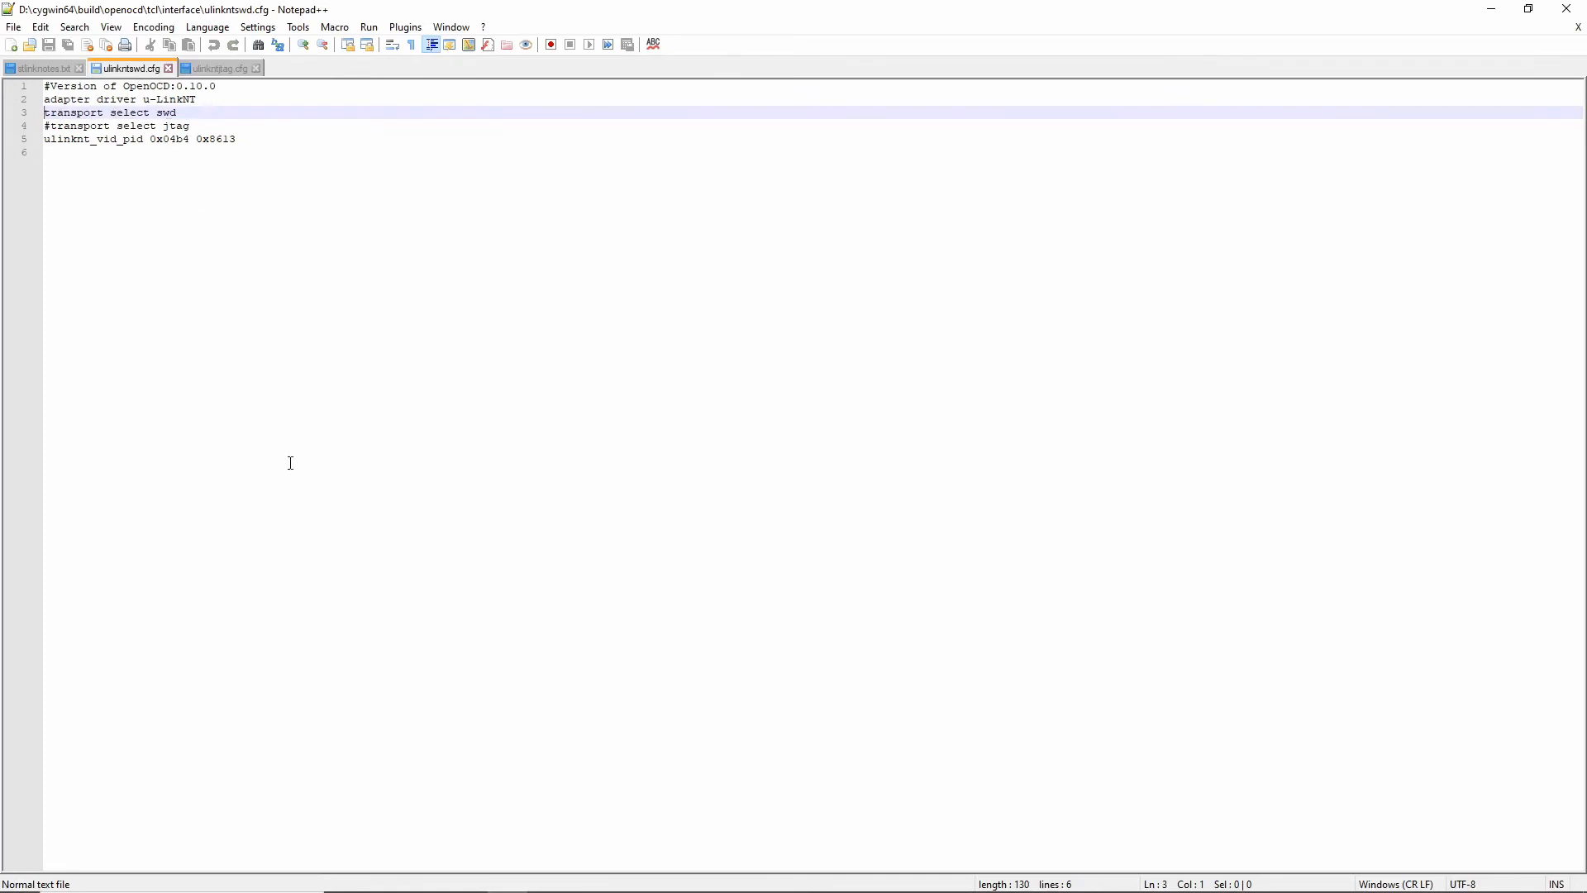
{"action": "left_click", "coordinate": [15, 876]}
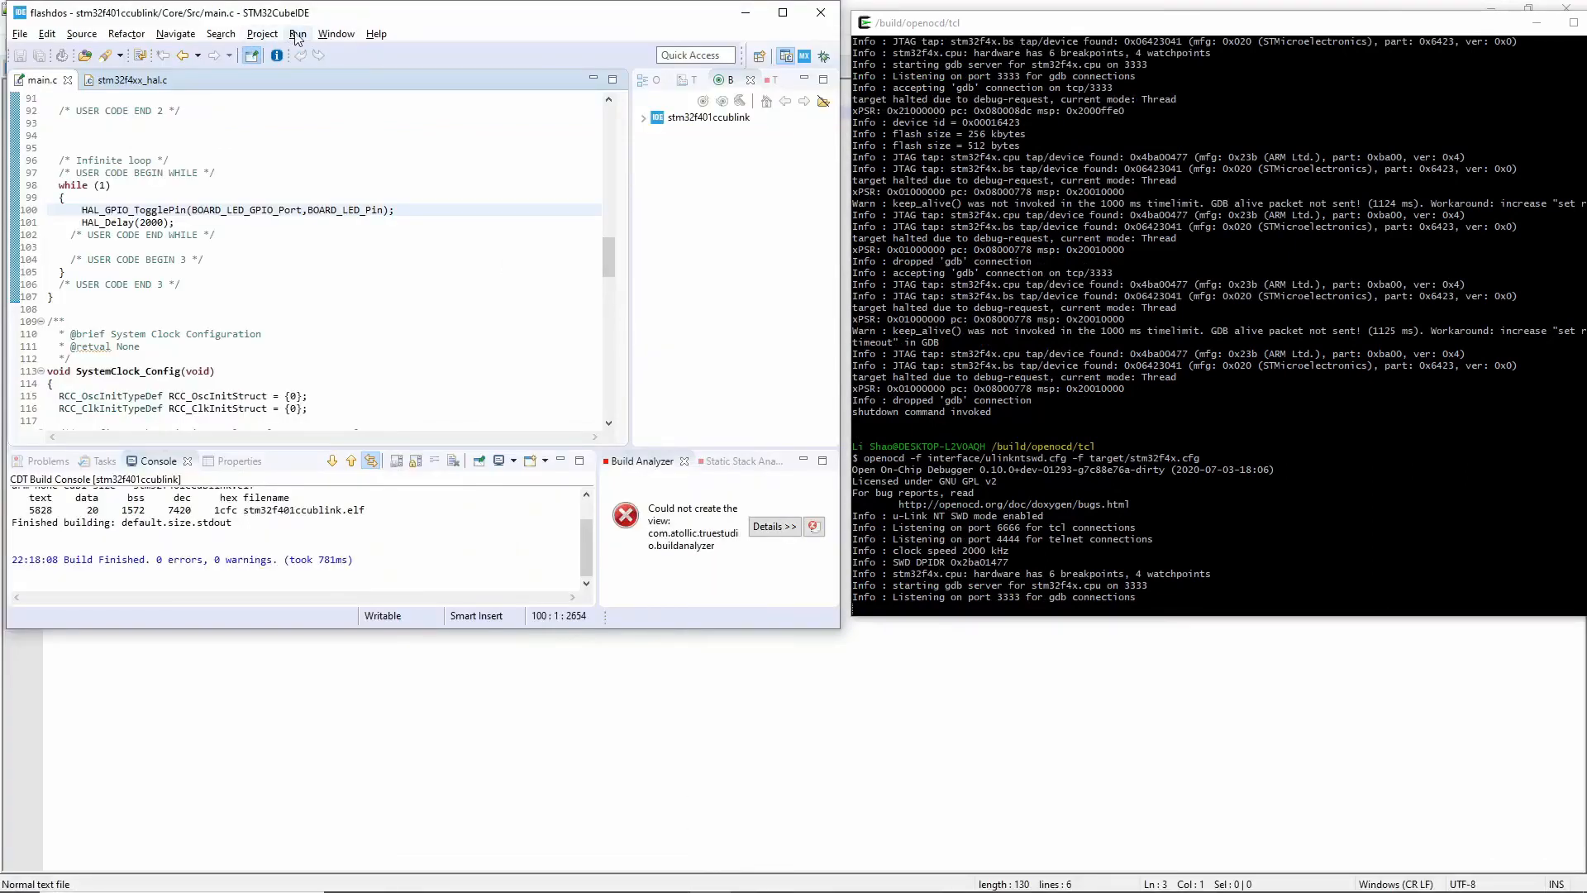
Step: Start the SWD debug session, step over HAL_Init, into SystemClock_Config, and over HAL_Delay(2000)
{"action": "left_click", "coordinate": [296, 33]}
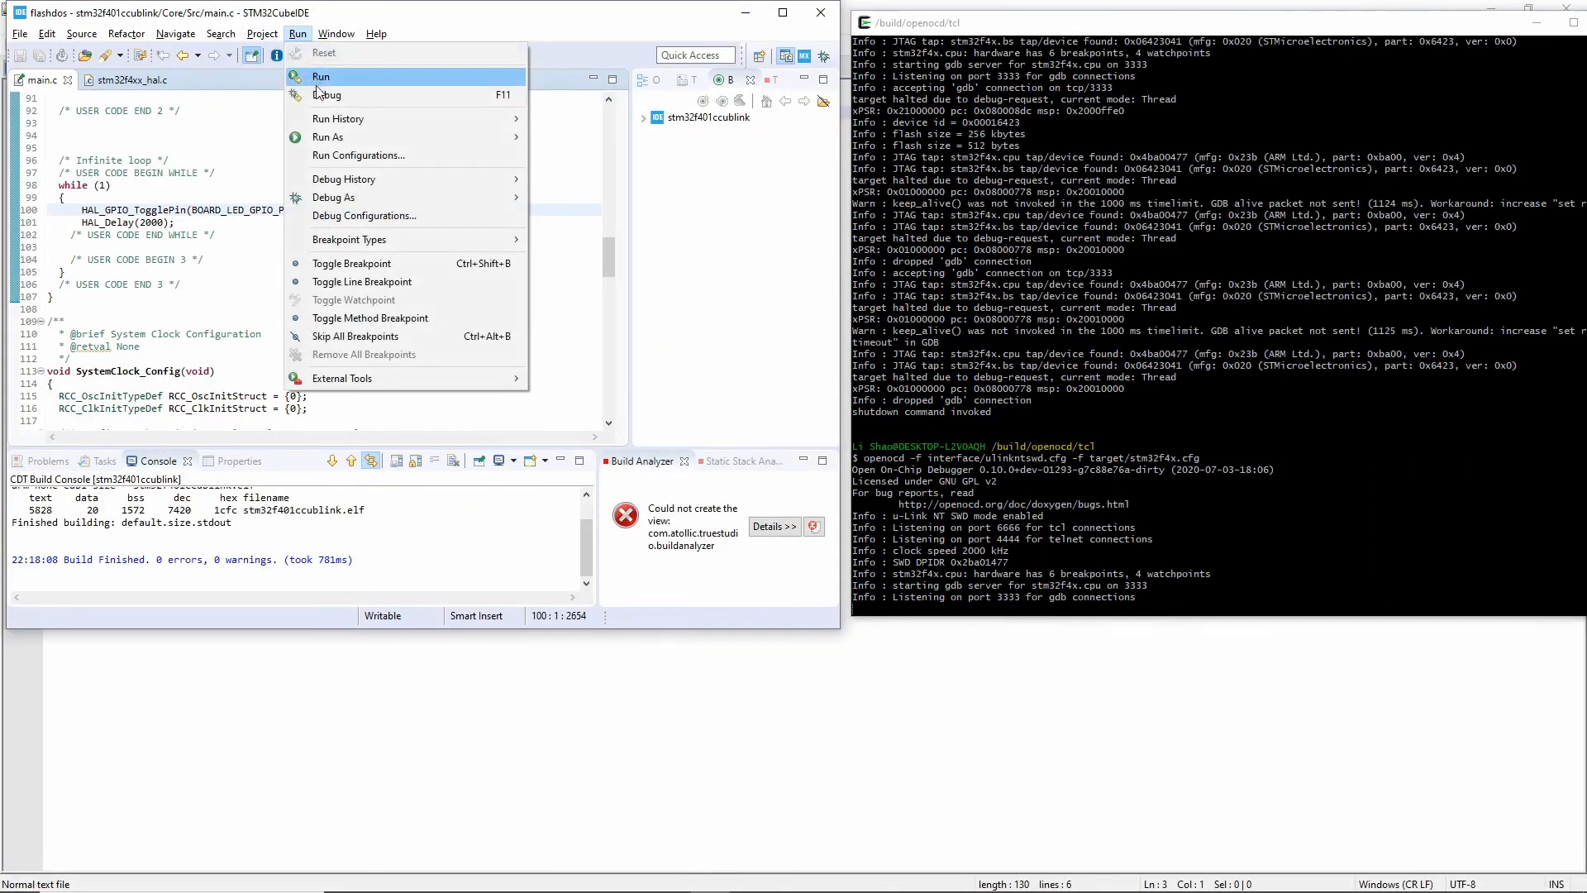
{"action": "left_click", "coordinate": [328, 94]}
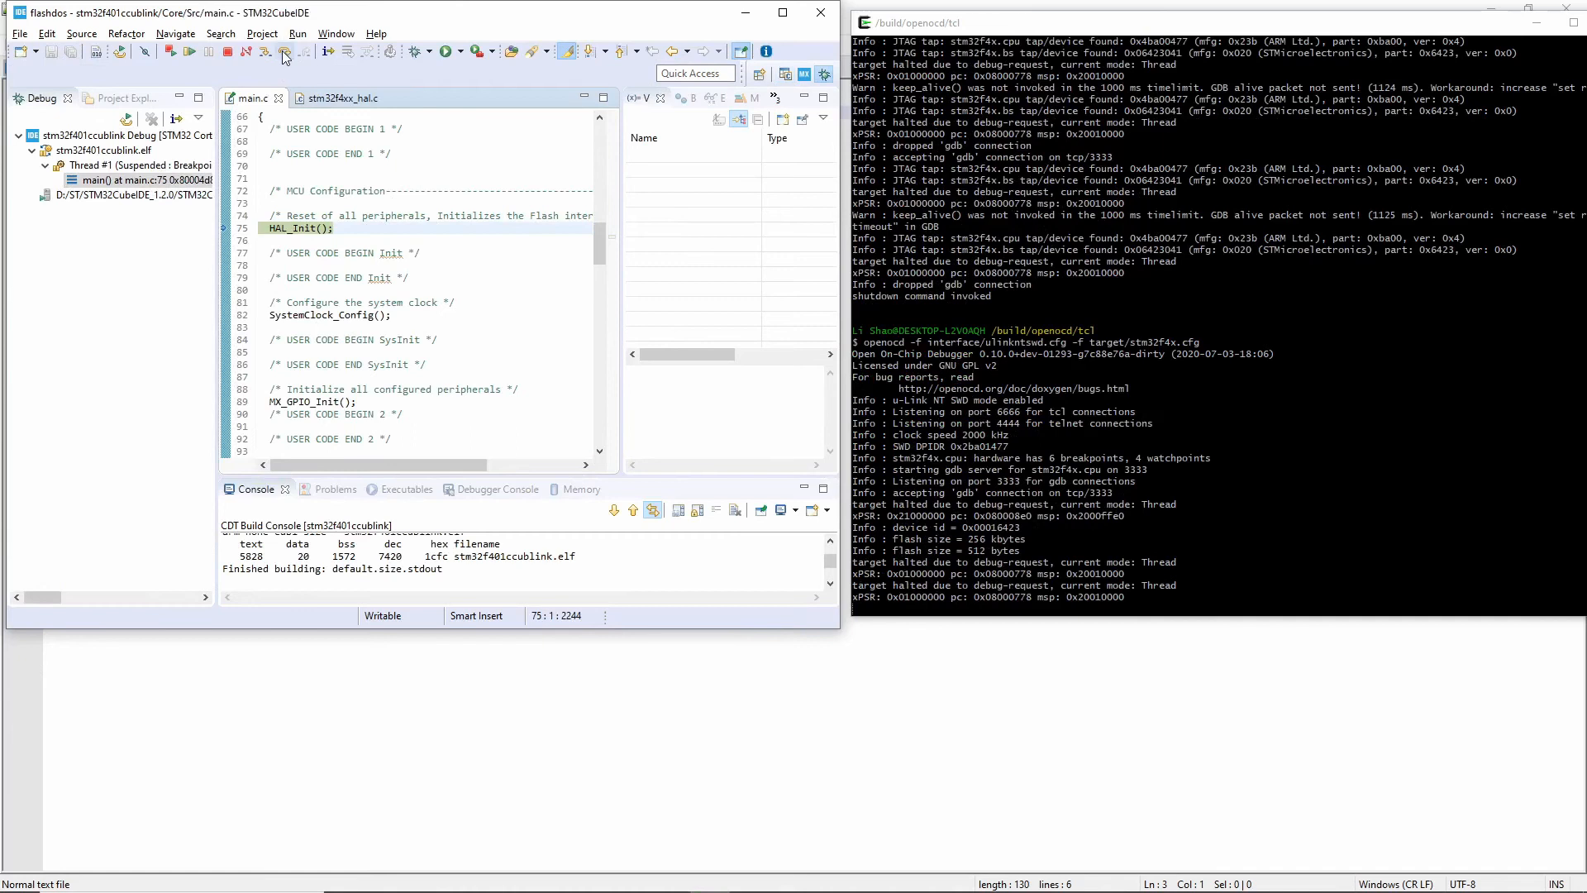
{"action": "left_click", "coordinate": [270, 51]}
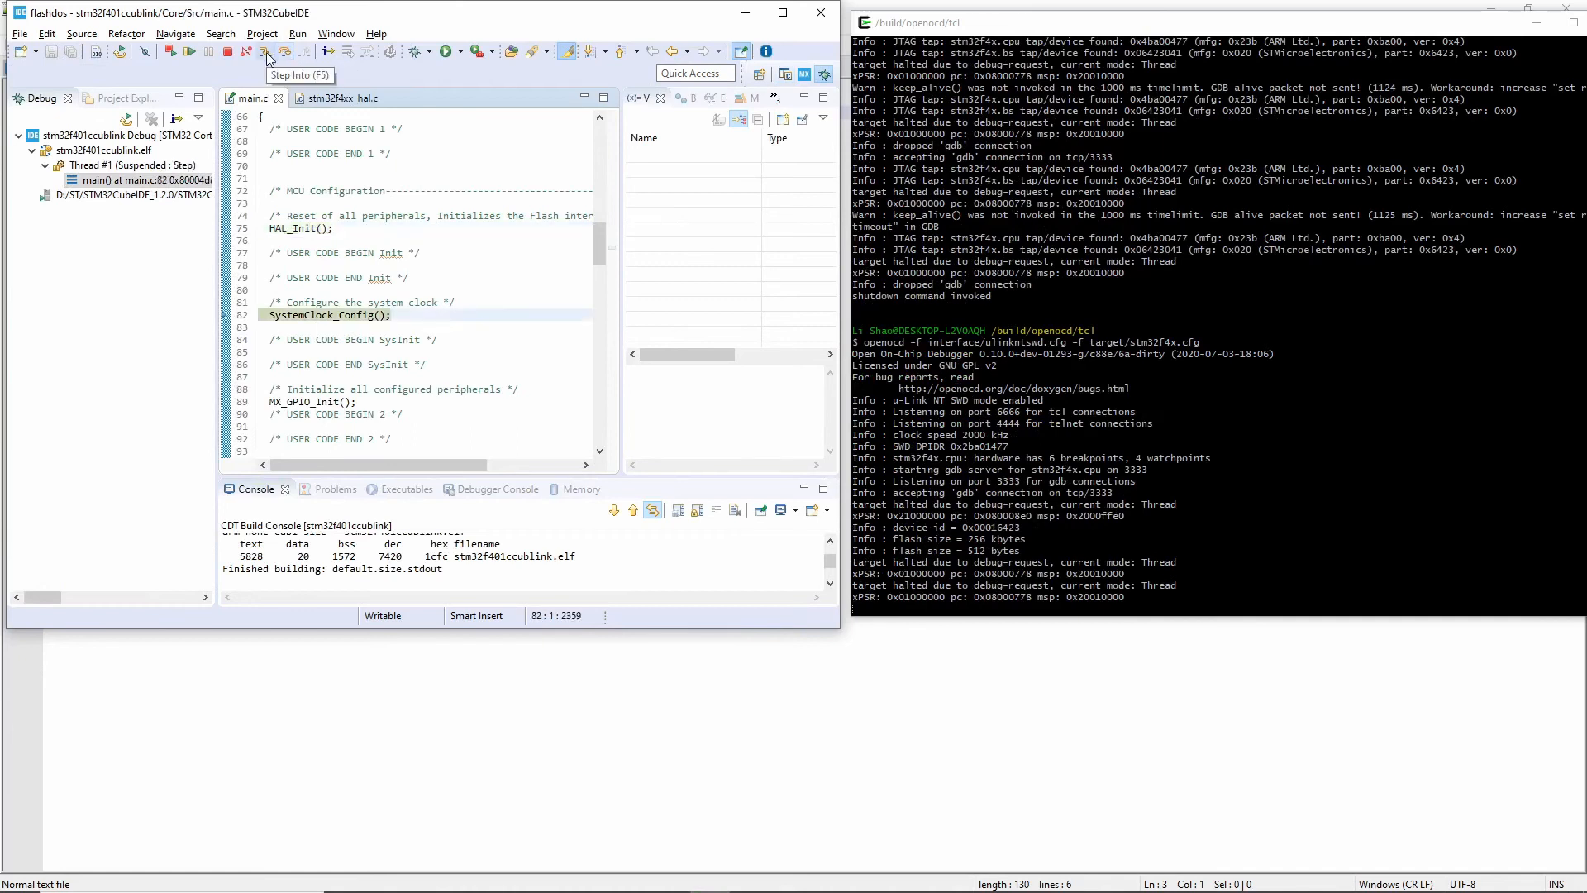
{"action": "left_click", "coordinate": [286, 51]}
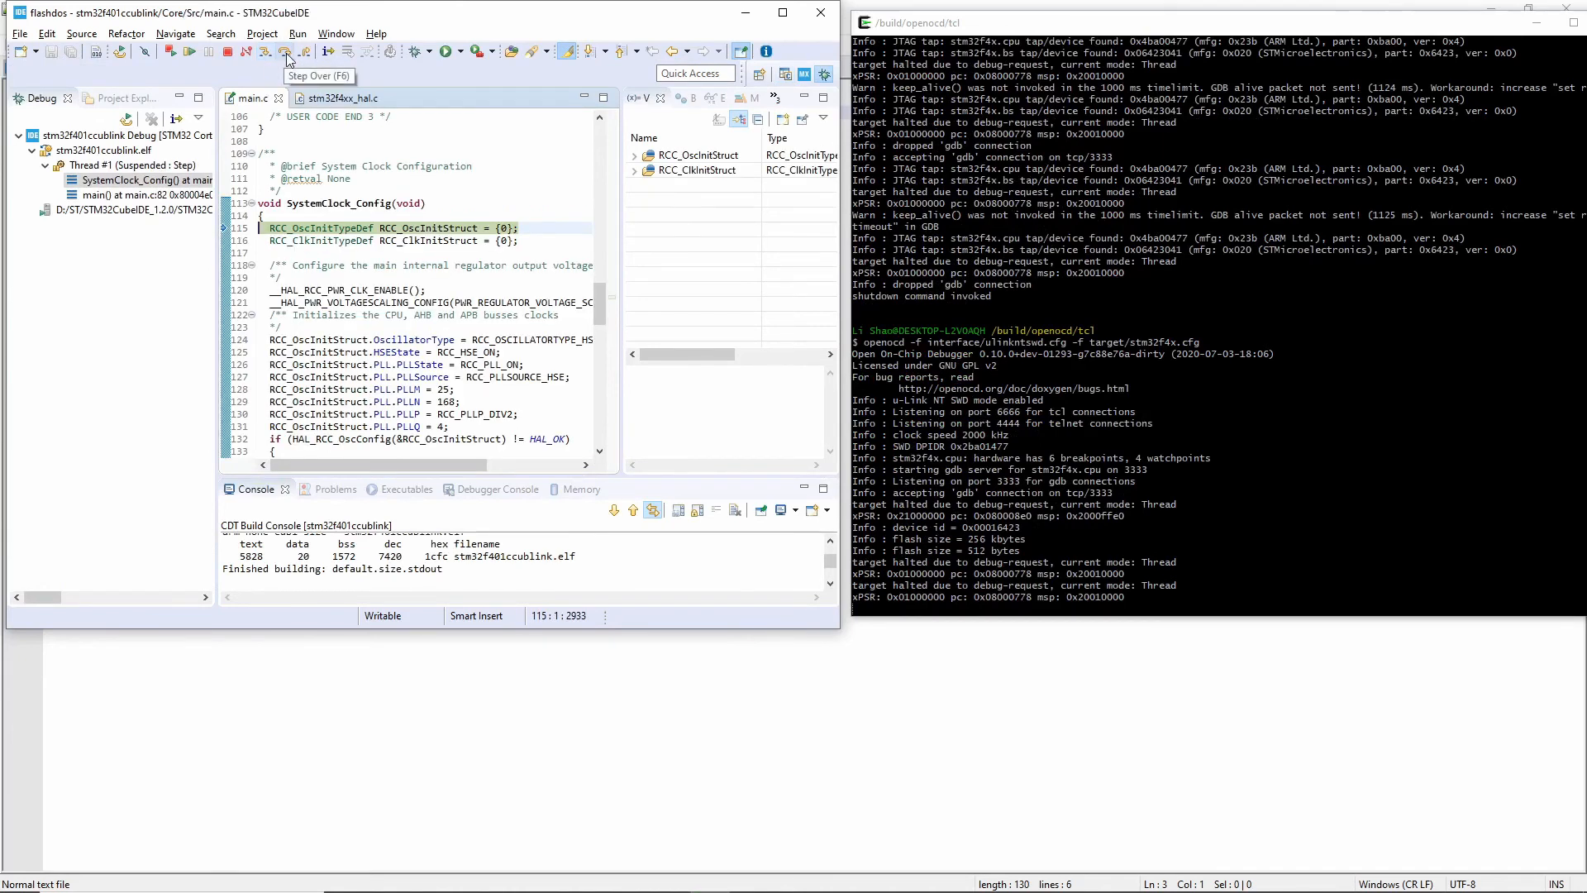
{"action": "left_click", "coordinate": [286, 51]}
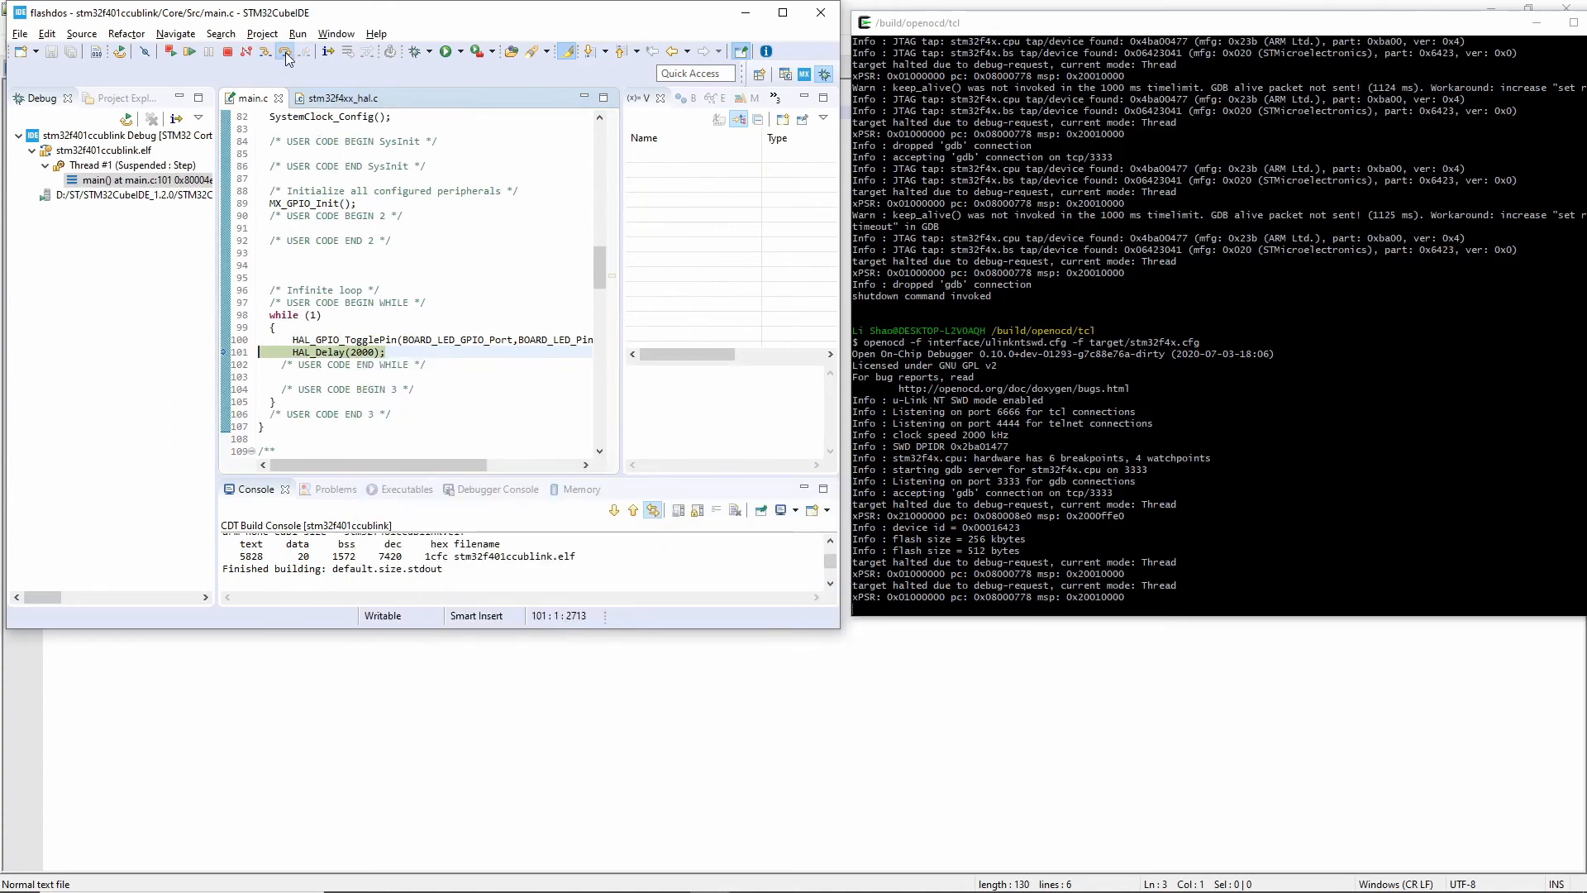
{"action": "left_click", "coordinate": [286, 52]}
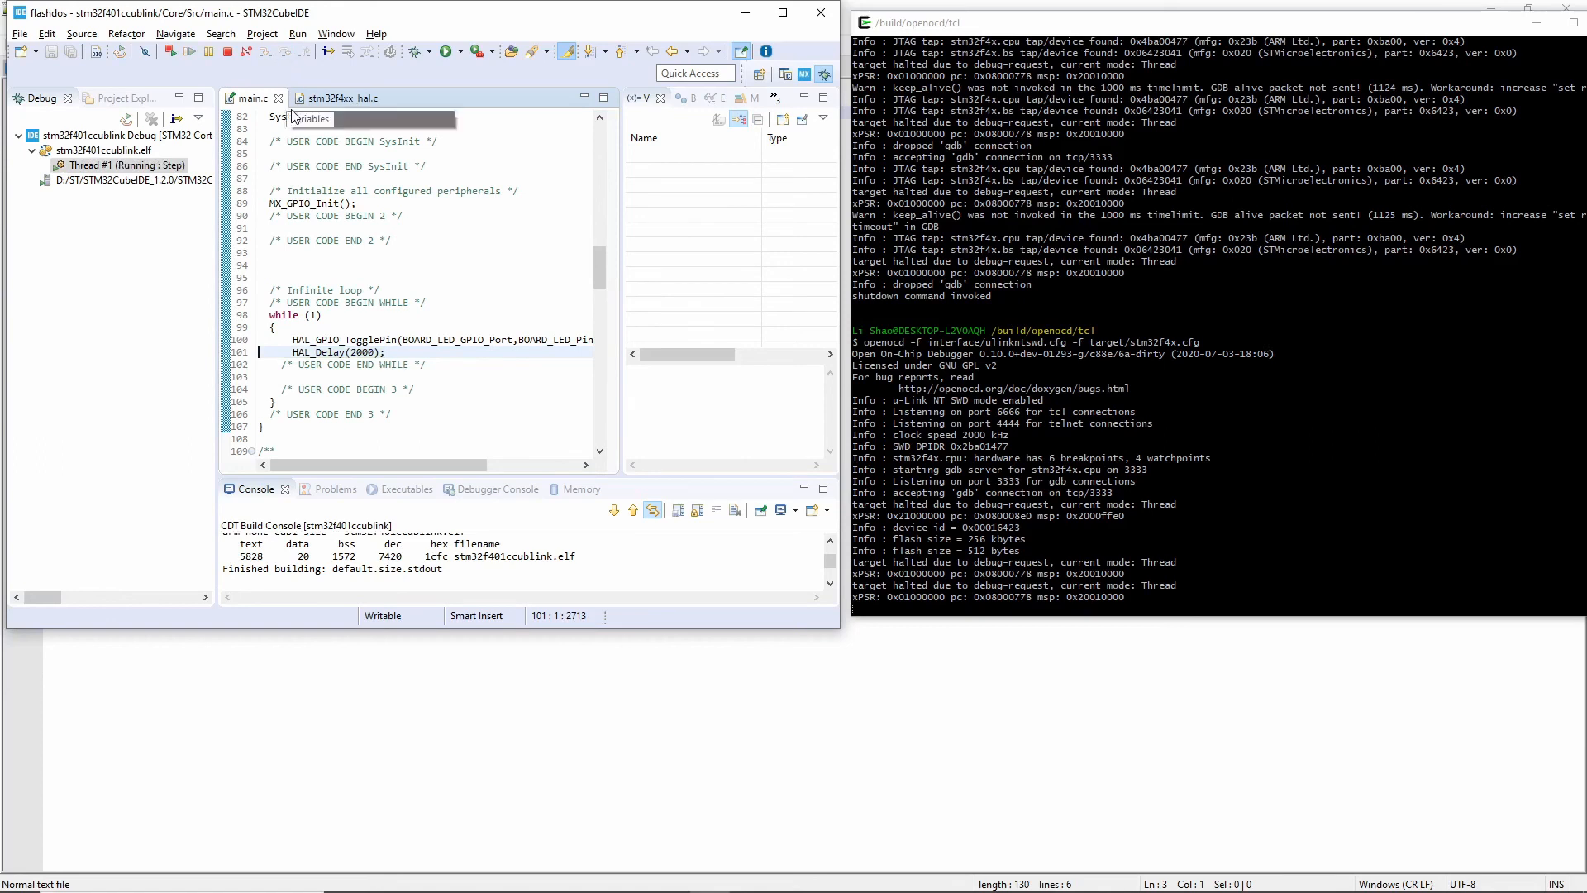